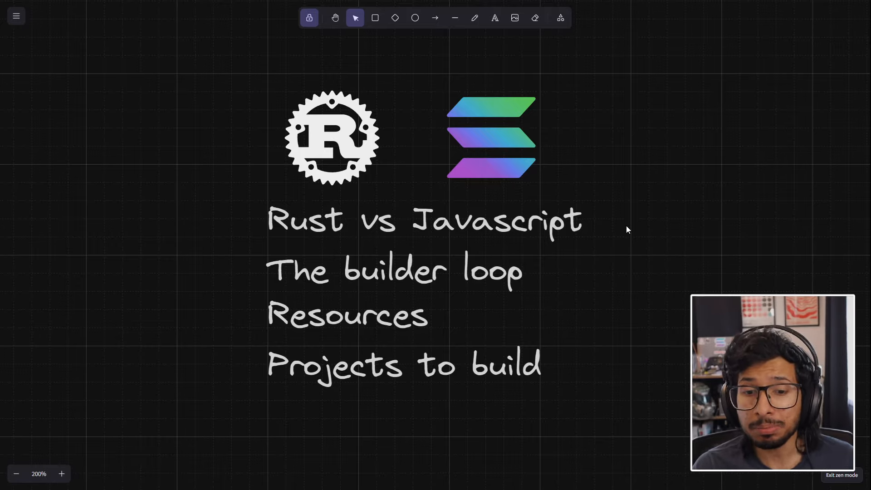
{"action": "mouse_move", "coordinate": [545, 280]}
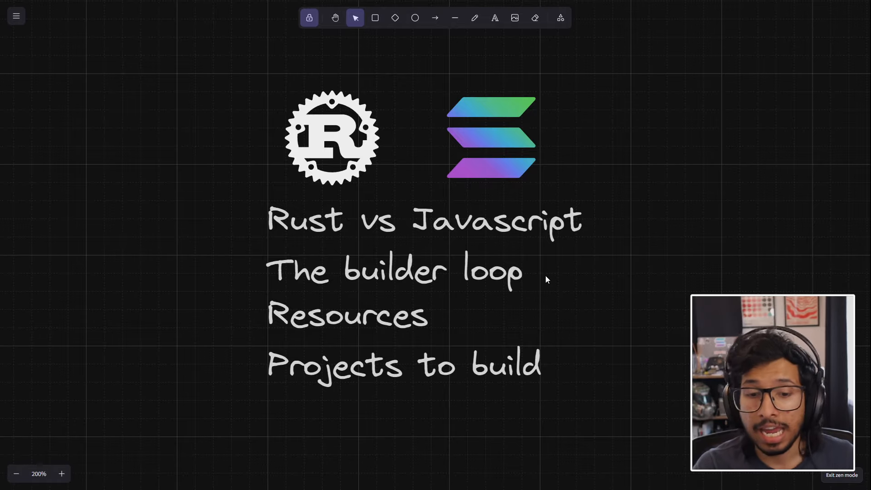
{"action": "mouse_move", "coordinate": [576, 307]}
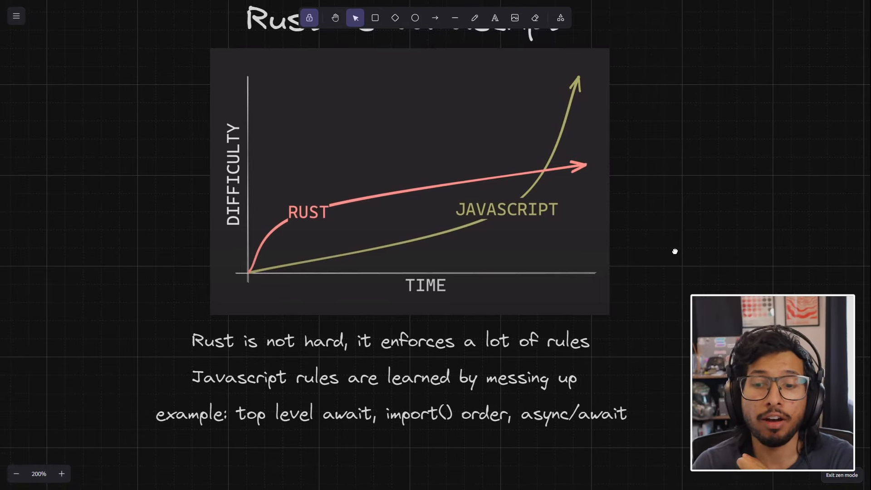
{"action": "mouse_move", "coordinate": [570, 462]}
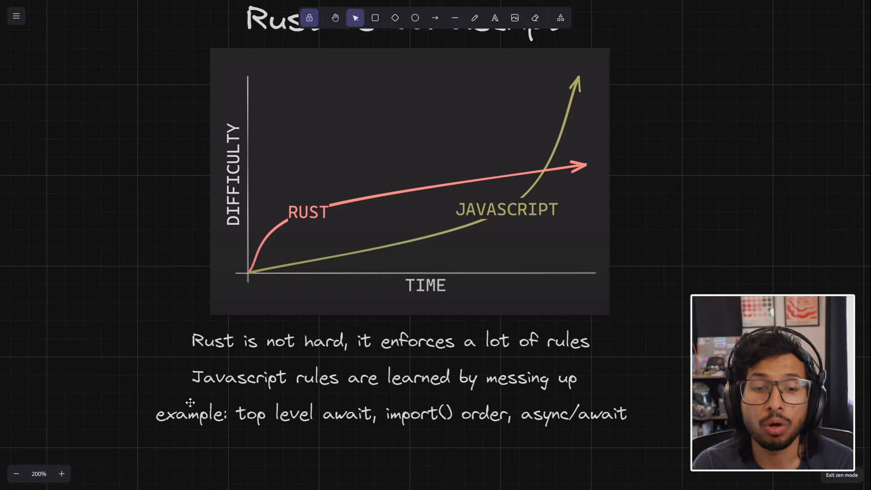
{"action": "mouse_move", "coordinate": [588, 392]}
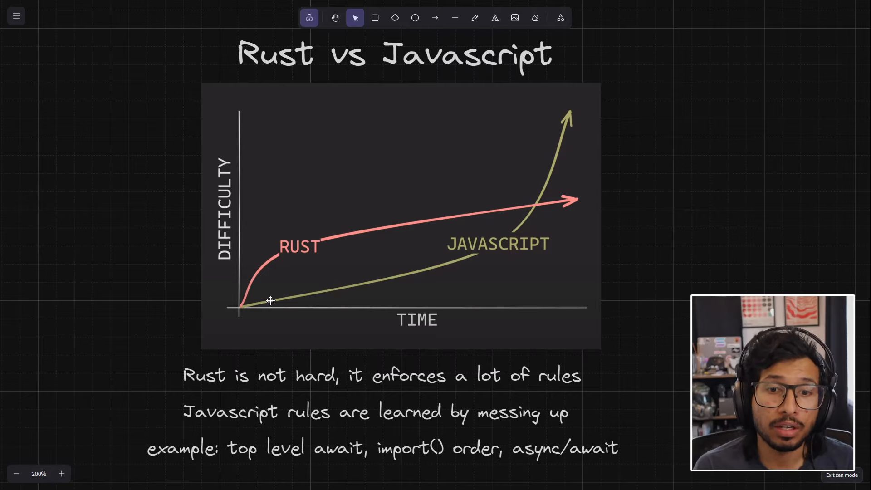
{"action": "mouse_move", "coordinate": [593, 157]}
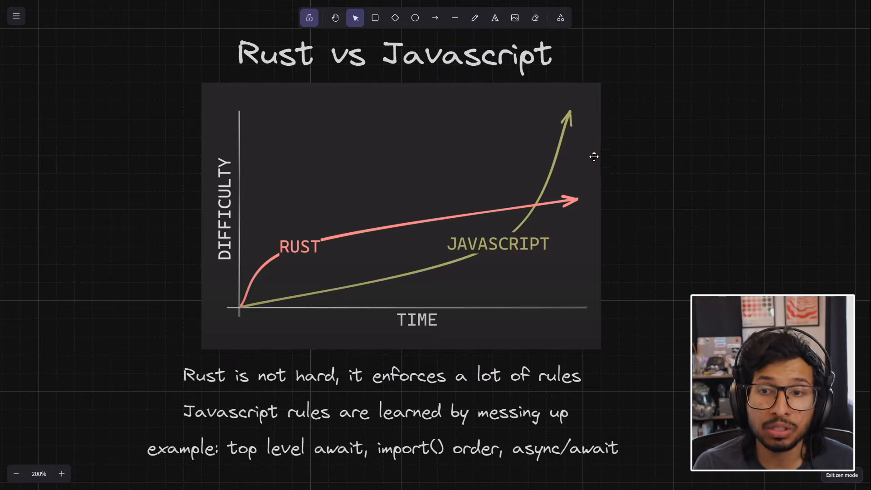
{"action": "mouse_move", "coordinate": [505, 147]}
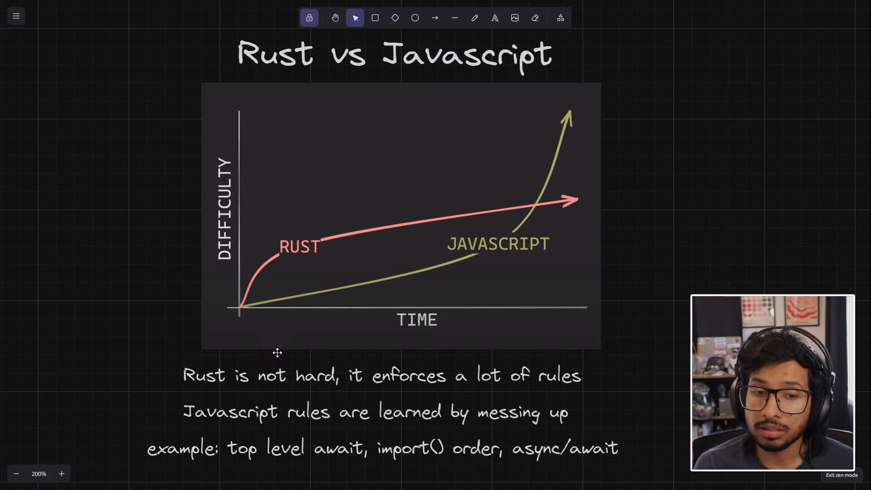
{"action": "mouse_move", "coordinate": [332, 472]}
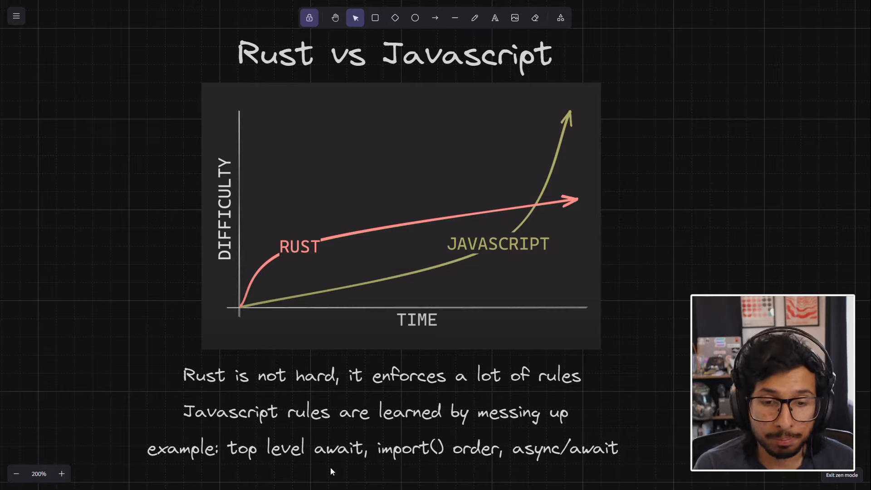
Scroll down to the 100–1000 hours timeline comparing Rust with CS:GO, StarCraft, League and Dota 2
{"action": "scroll", "scroll_direction": "down", "scroll_amount": 3}
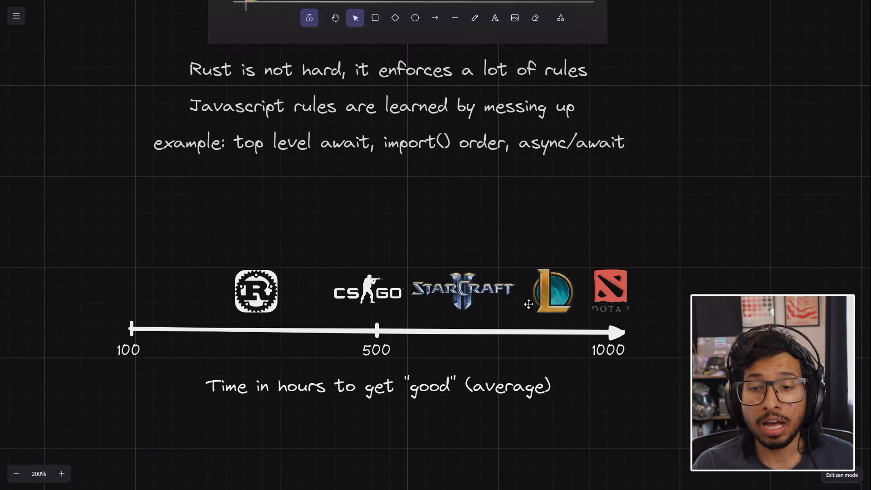
{"action": "mouse_move", "coordinate": [344, 319]}
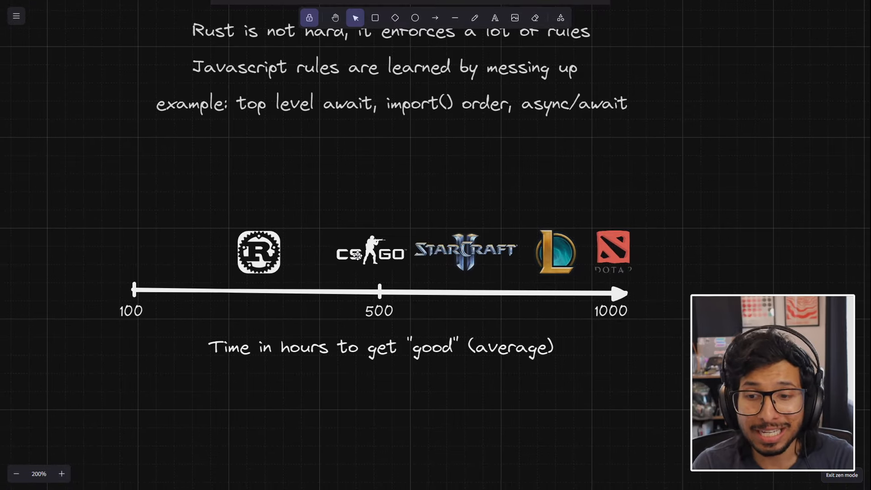
{"action": "mouse_move", "coordinate": [548, 221]}
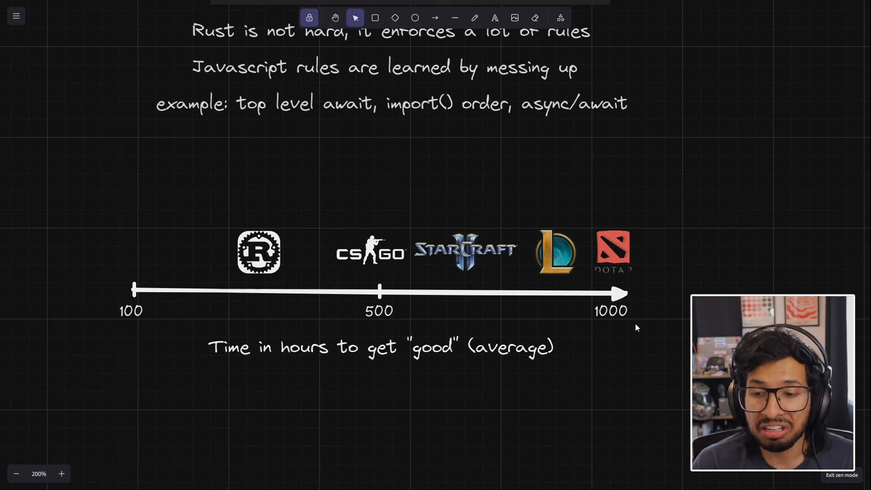
{"action": "mouse_move", "coordinate": [599, 288]}
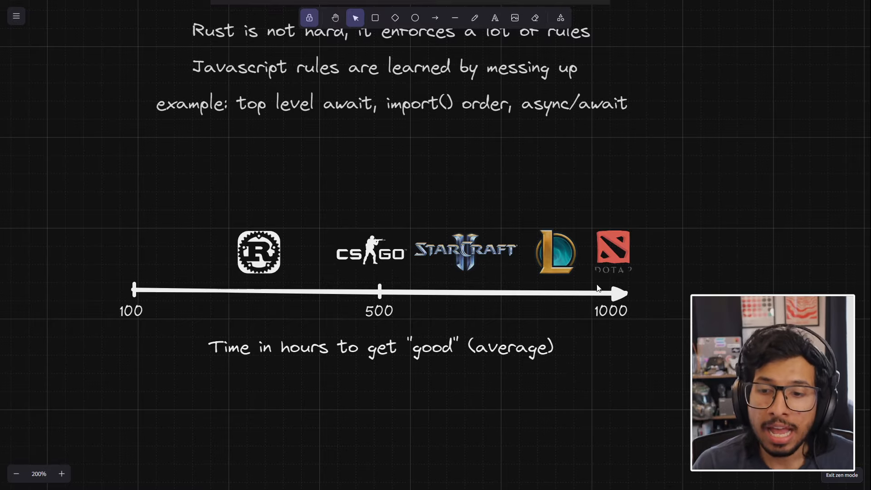
{"action": "mouse_move", "coordinate": [578, 279]}
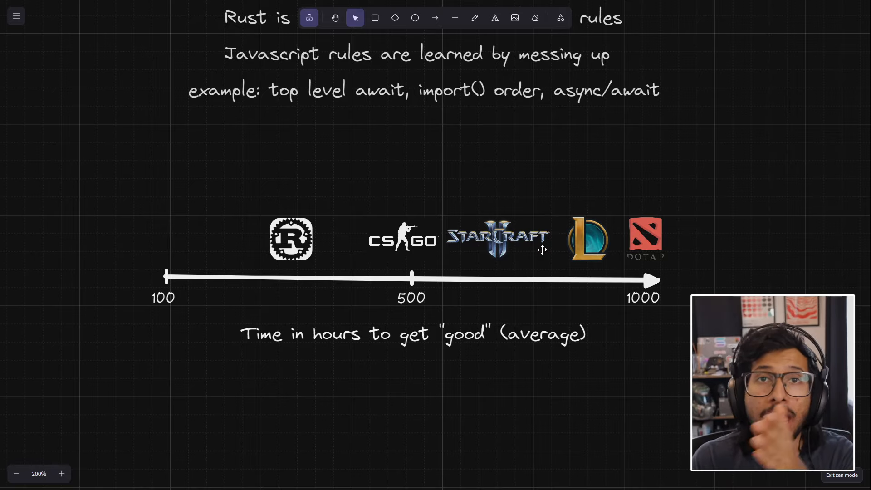
{"action": "mouse_move", "coordinate": [675, 235]}
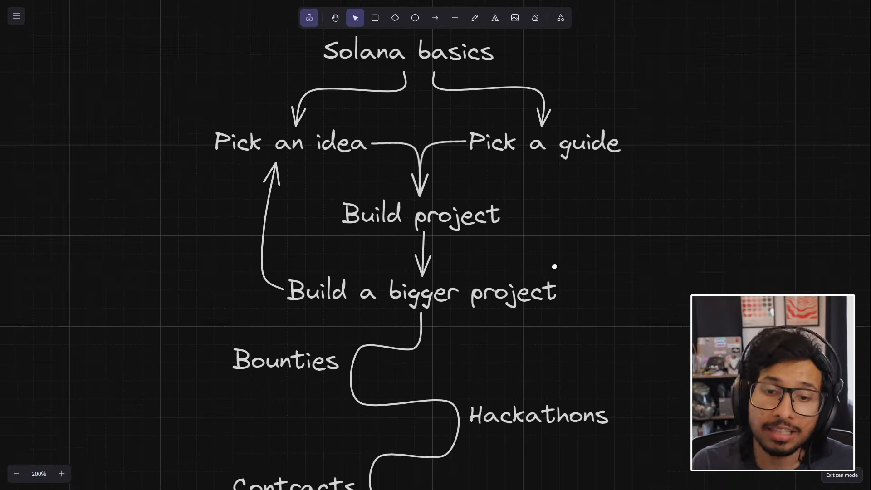
Scroll down to the Solana roadmap flowing from basics to bounties, hackathons and contracts
{"action": "scroll", "scroll_direction": "down", "scroll_amount": 3}
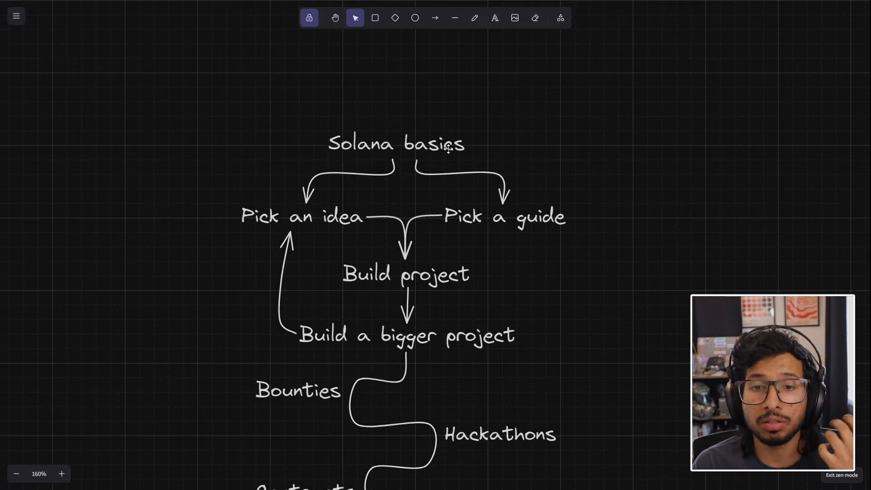
{"action": "scroll", "scroll_direction": "down", "scroll_amount": 3}
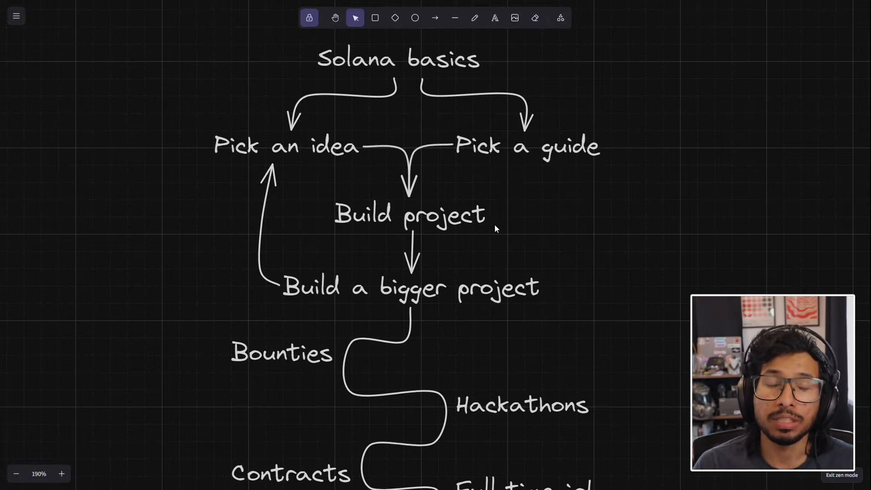
{"action": "mouse_move", "coordinate": [414, 219]}
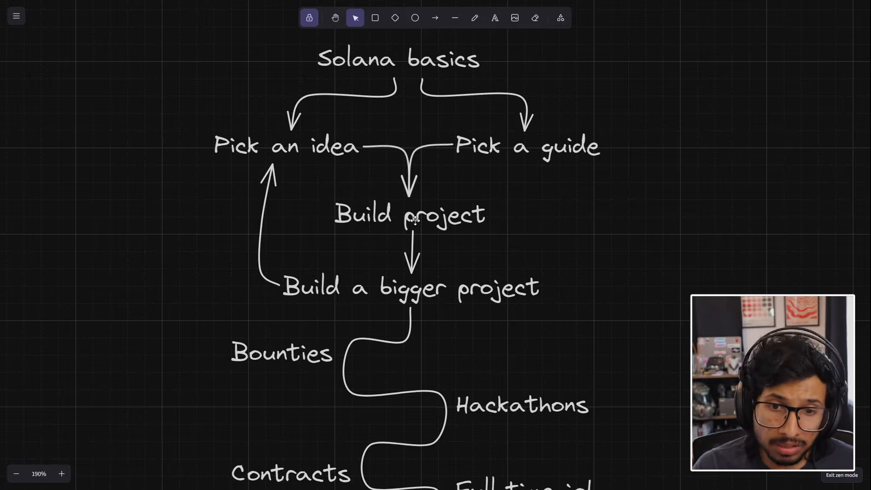
{"action": "mouse_move", "coordinate": [427, 288]}
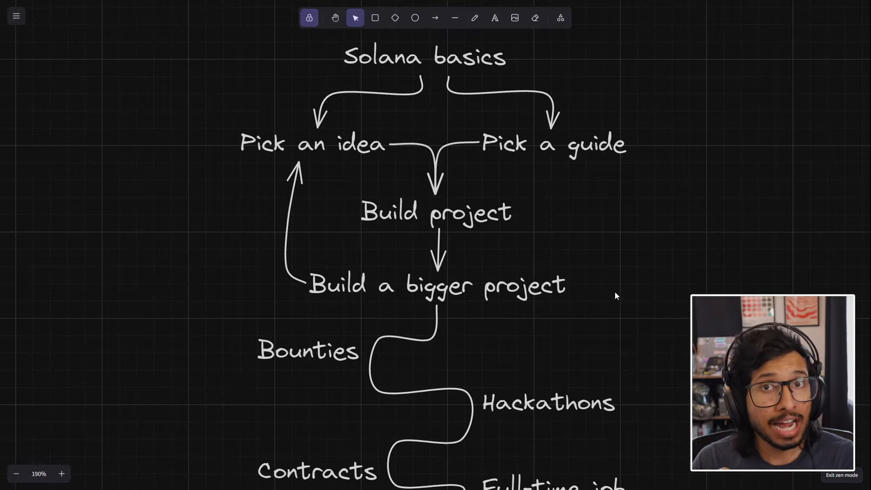
{"action": "mouse_move", "coordinate": [246, 232]}
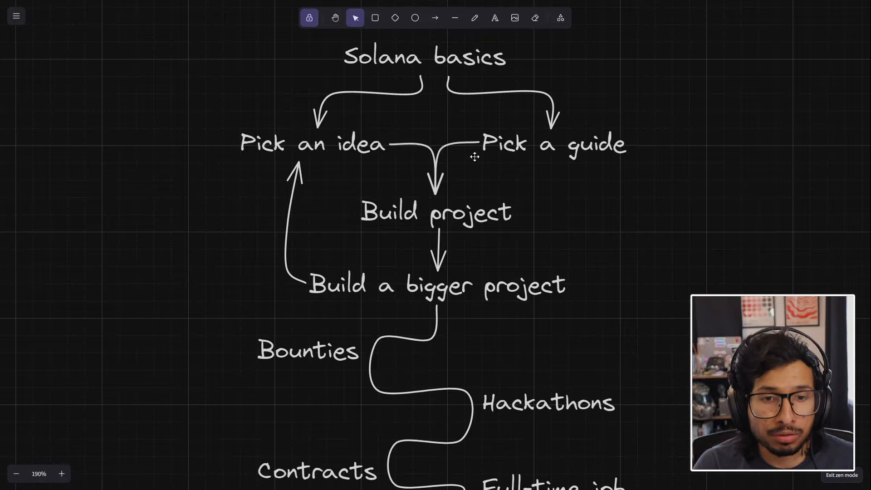
{"action": "mouse_move", "coordinate": [451, 257]}
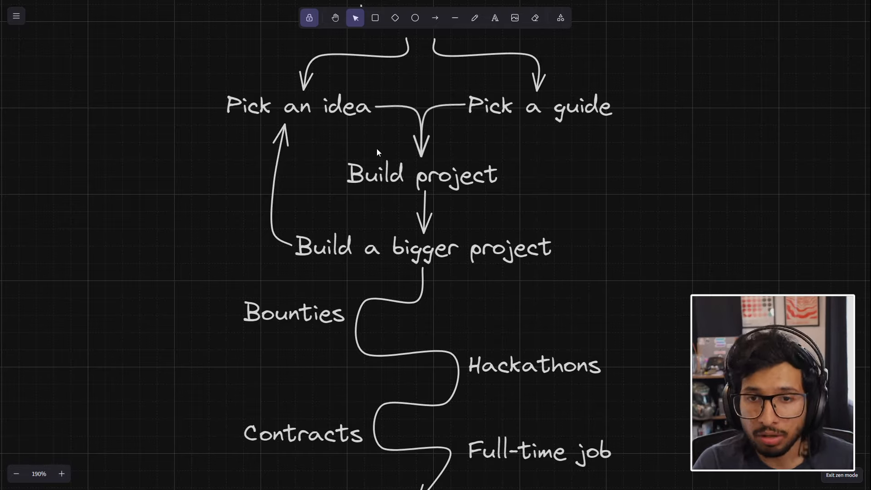
{"action": "mouse_move", "coordinate": [398, 178]}
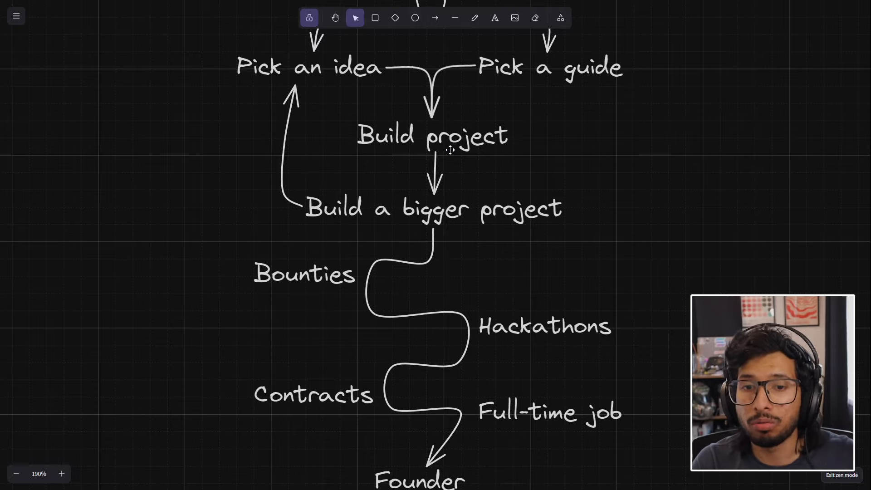
{"action": "mouse_move", "coordinate": [392, 142]}
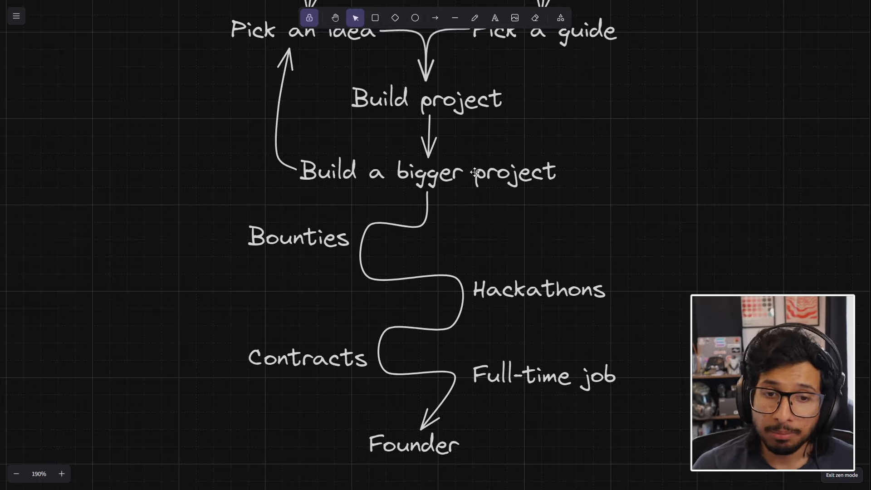
{"action": "mouse_move", "coordinate": [293, 257]}
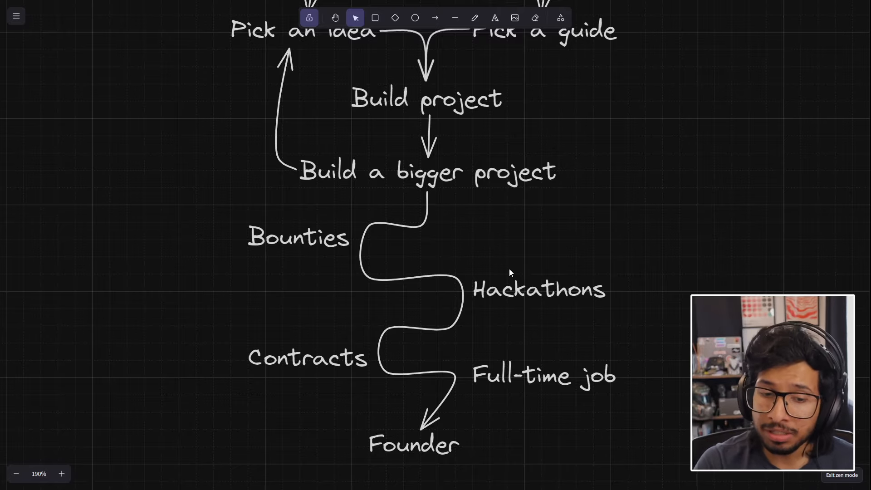
{"action": "mouse_move", "coordinate": [478, 302]}
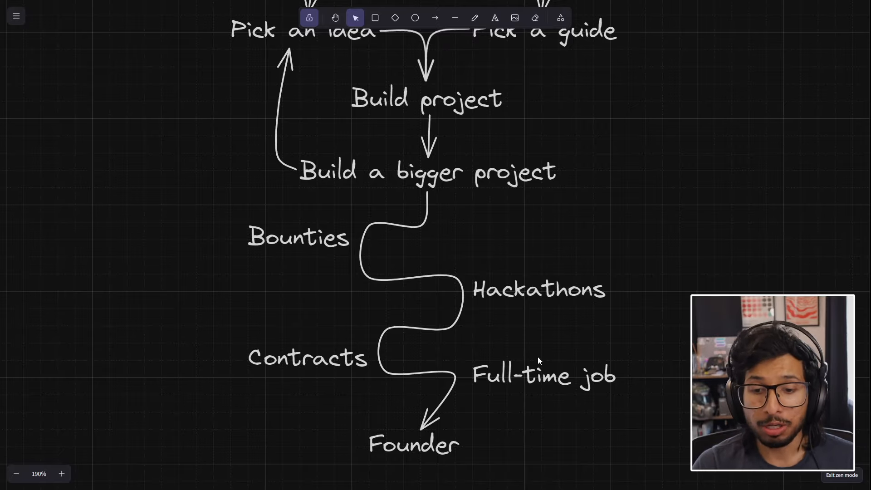
{"action": "mouse_move", "coordinate": [544, 454]}
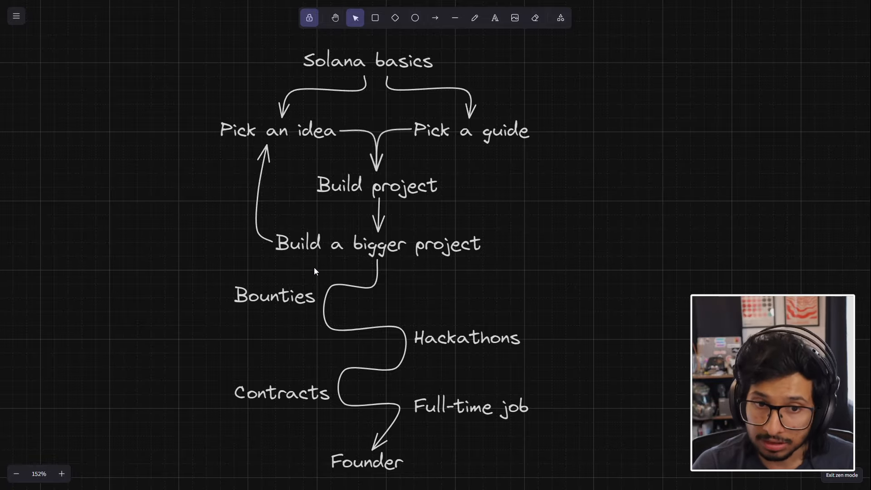
{"action": "mouse_move", "coordinate": [391, 329]}
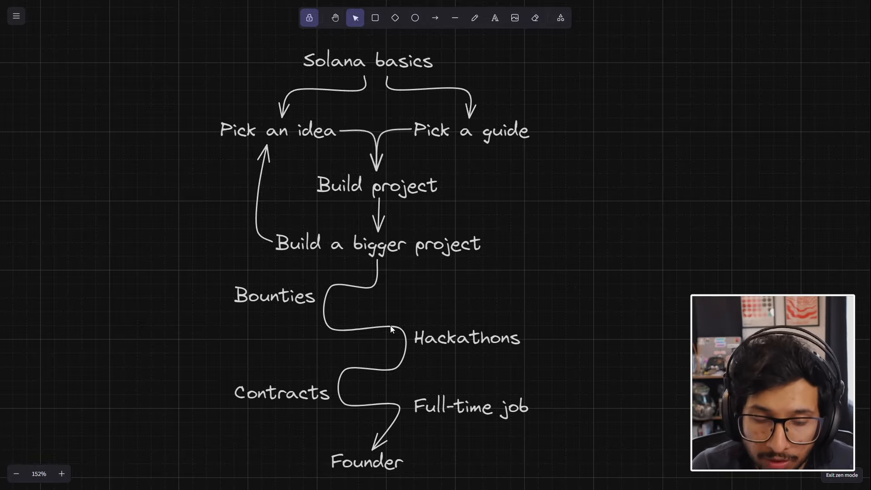
{"action": "scroll", "scroll_direction": "down", "scroll_amount": 3}
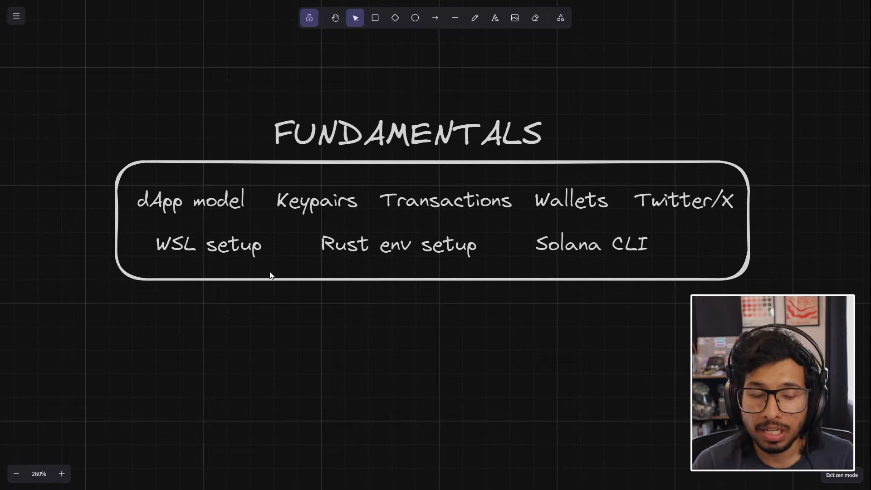
Scroll past the Fundamentals box to reveal the 'Anchor vs Native' heading
{"action": "scroll", "scroll_direction": "down", "scroll_amount": 3}
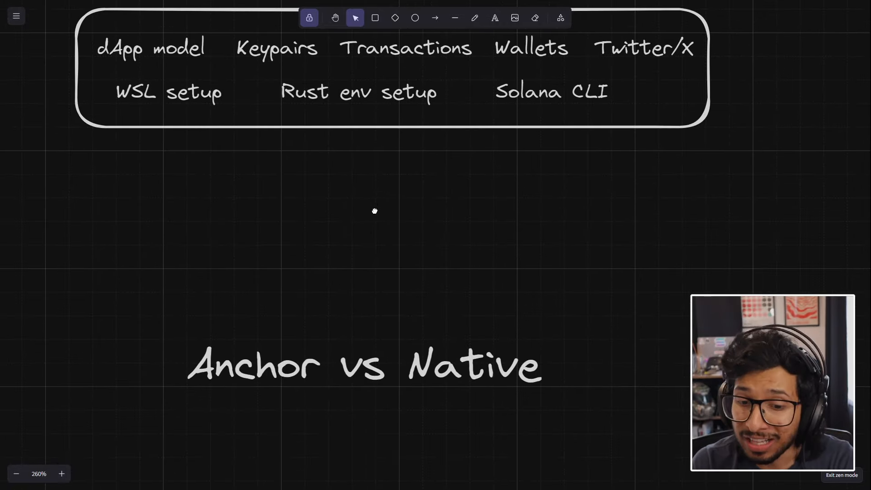
{"action": "mouse_move", "coordinate": [388, 215]}
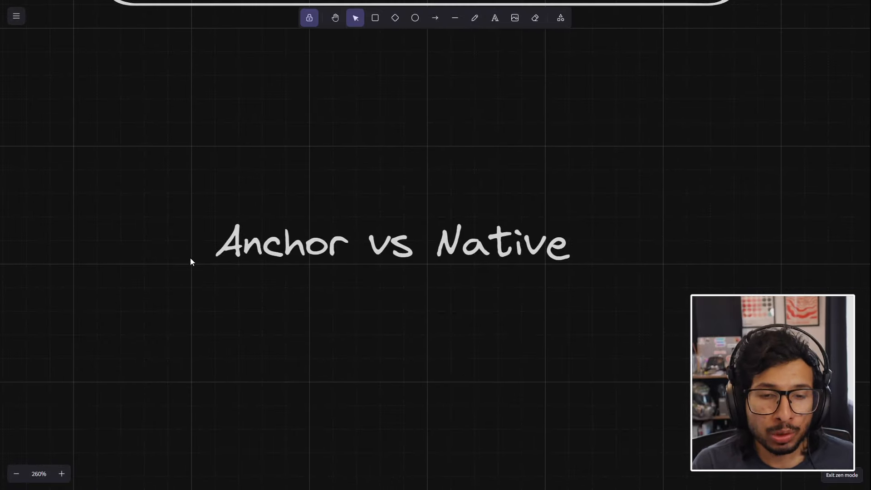
{"action": "mouse_move", "coordinate": [272, 296]}
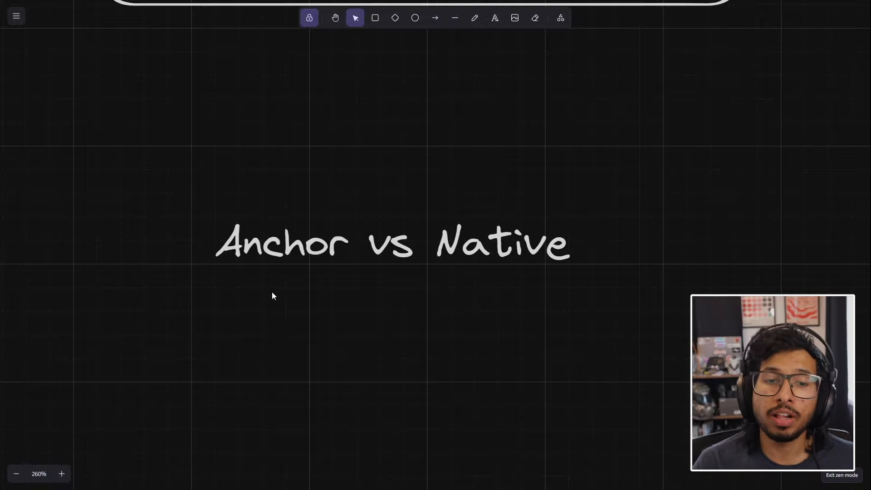
{"action": "mouse_move", "coordinate": [297, 304]}
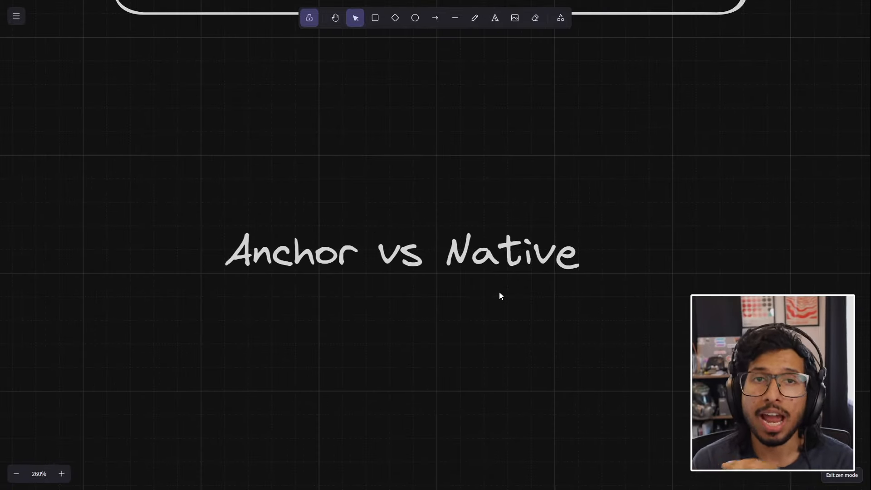
{"action": "mouse_move", "coordinate": [466, 274]}
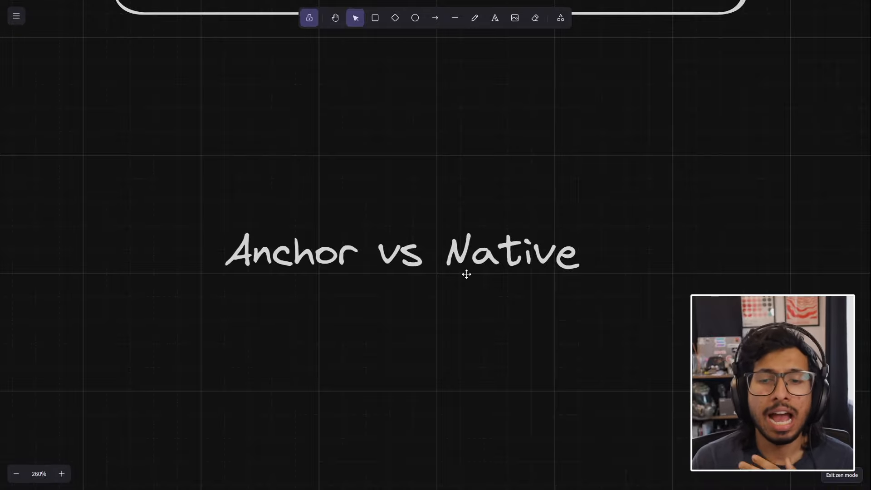
{"action": "mouse_move", "coordinate": [584, 300]}
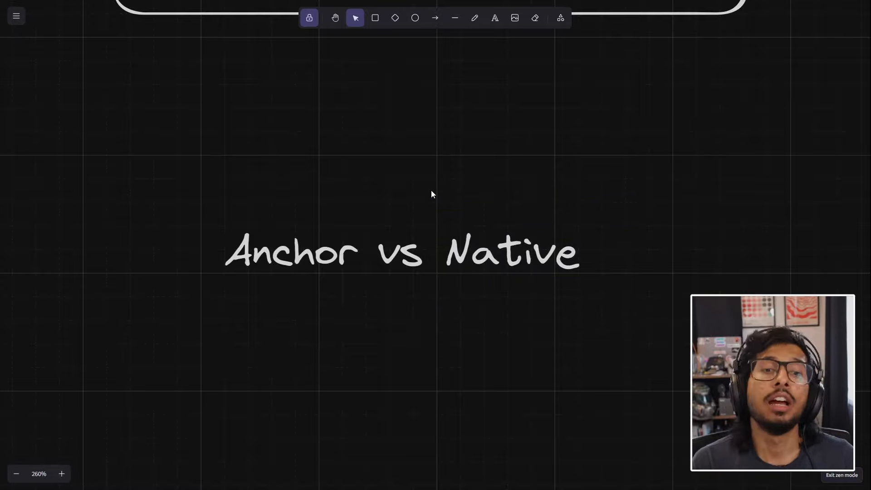
{"action": "mouse_move", "coordinate": [328, 180]}
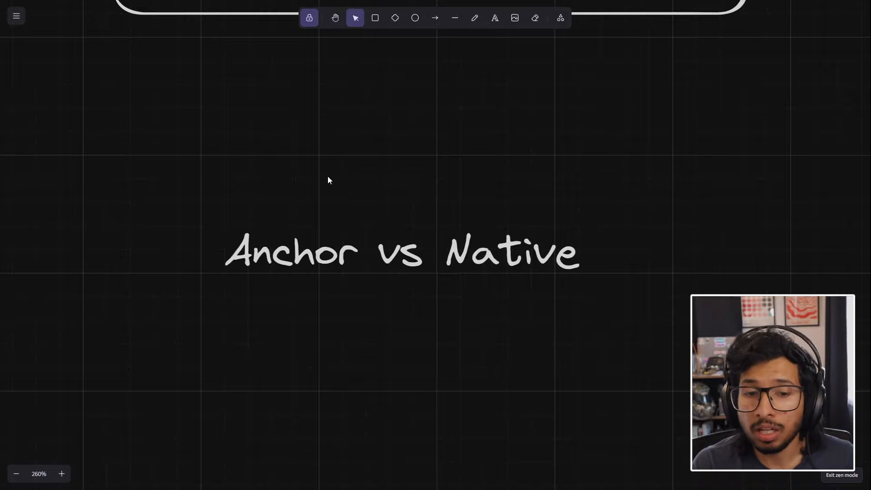
{"action": "mouse_move", "coordinate": [371, 305]}
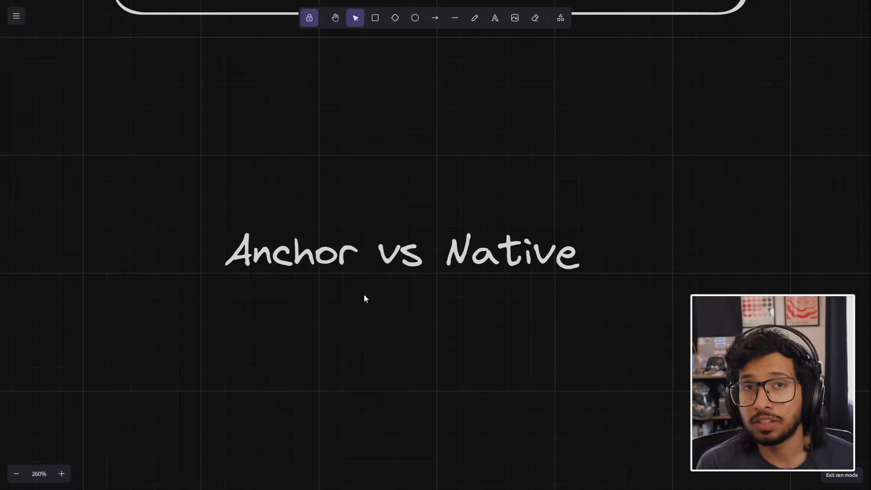
{"action": "mouse_move", "coordinate": [296, 300]}
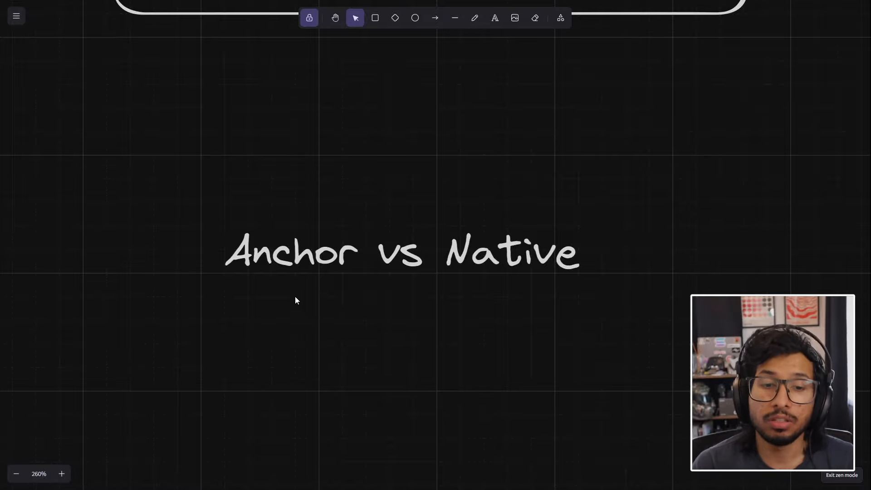
{"action": "mouse_move", "coordinate": [364, 302]}
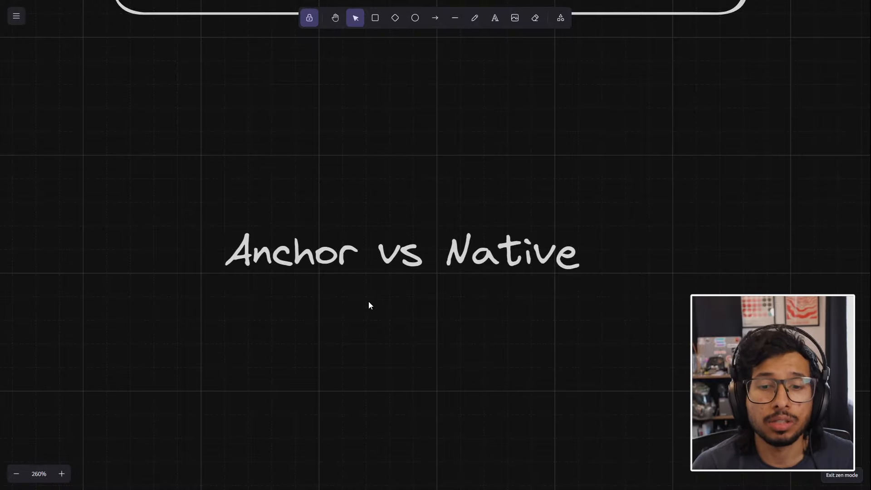
{"action": "mouse_move", "coordinate": [374, 426]}
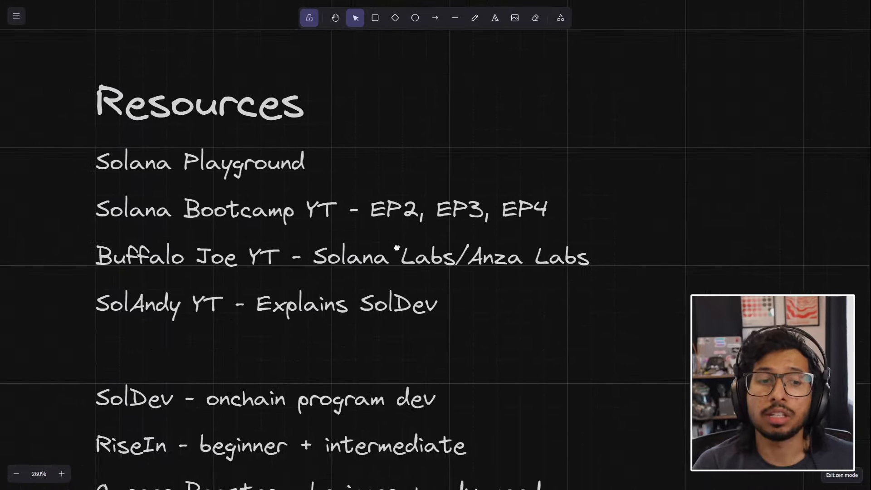
Follow the Solana Playground resource link to its Learn tutorials page
{"action": "scroll", "scroll_direction": "down", "scroll_amount": 3}
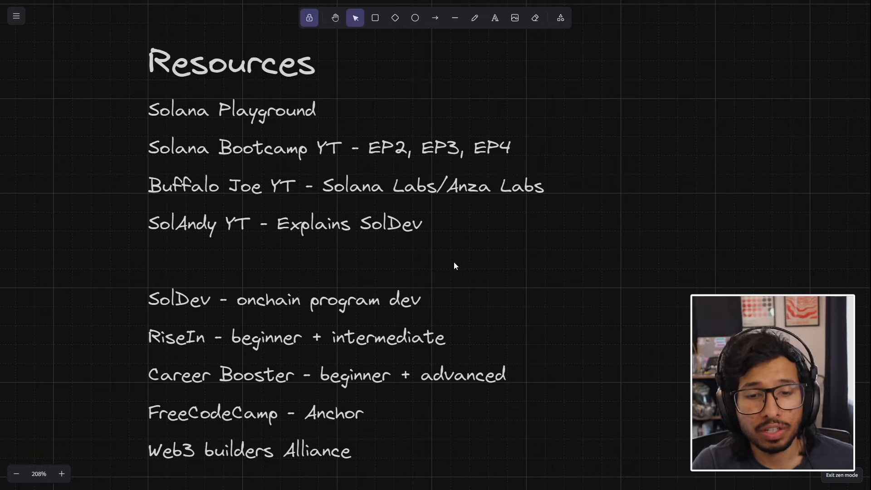
{"action": "left_click", "coordinate": [232, 109]}
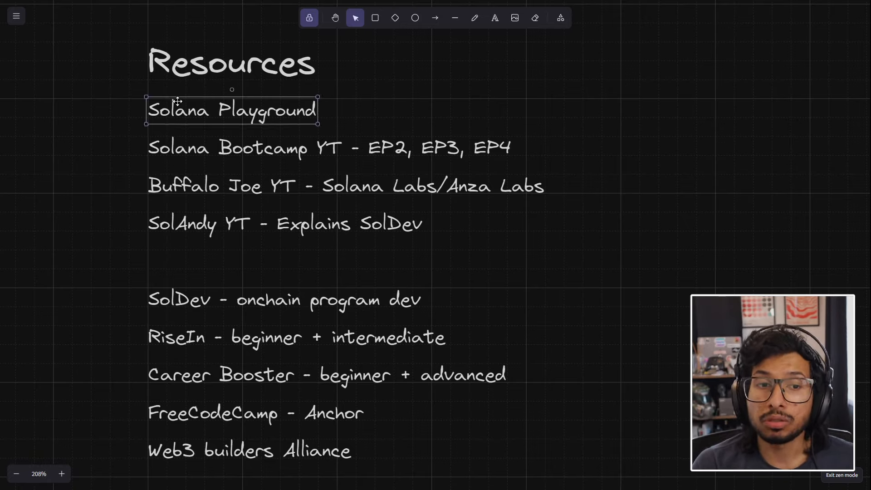
{"action": "left_click", "coordinate": [445, 105]}
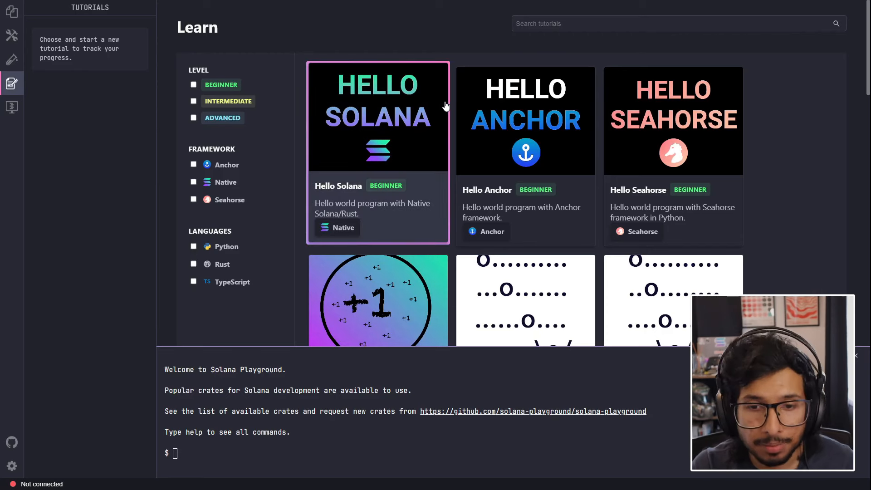
{"action": "mouse_move", "coordinate": [243, 269]}
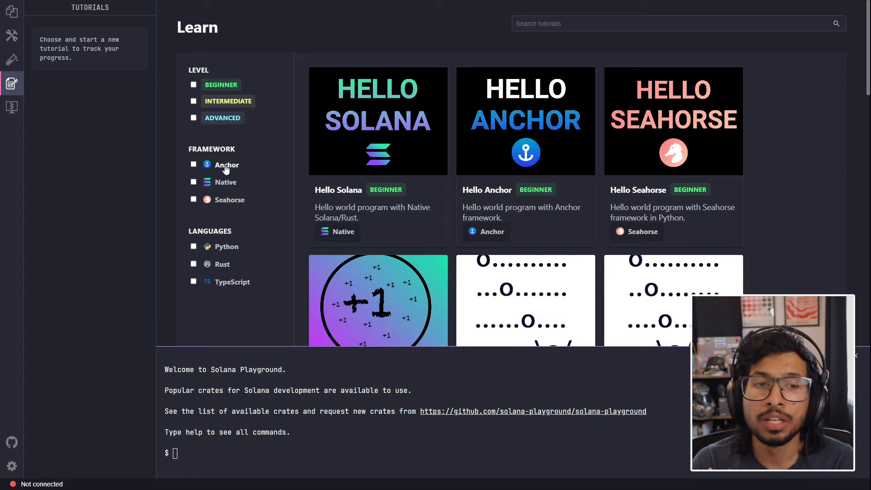
Filter tutorials to Anchor and Intermediate, then scroll through Lumberjack, Battle Coins and the rest
{"action": "left_click", "coordinate": [194, 164]}
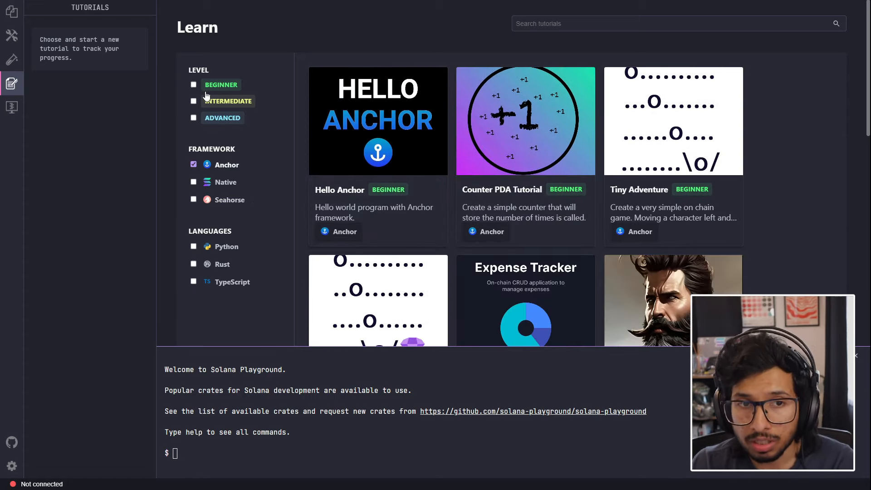
{"action": "left_click", "coordinate": [193, 101]}
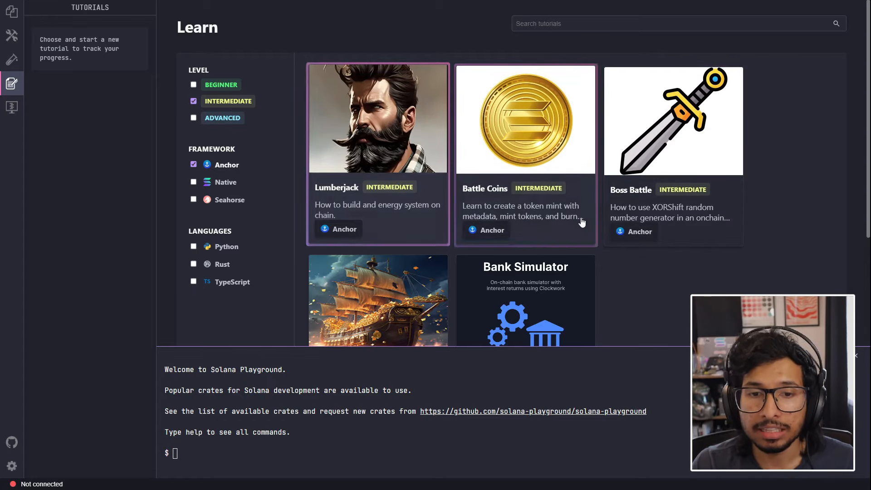
{"action": "scroll", "scroll_direction": "down", "scroll_amount": 3}
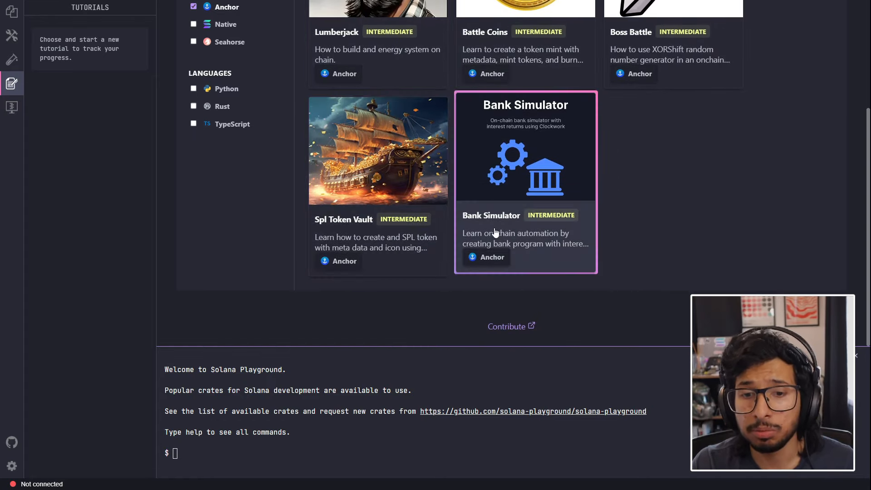
{"action": "mouse_move", "coordinate": [604, 185]}
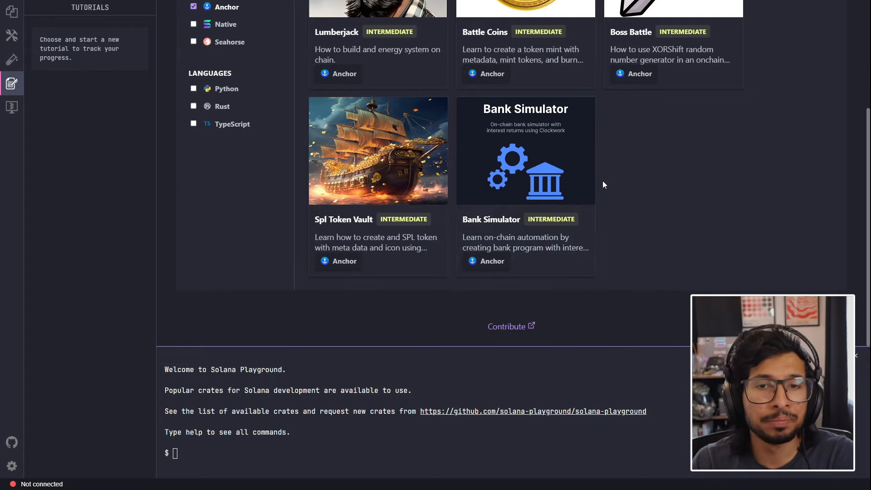
{"action": "scroll", "scroll_direction": "up", "scroll_amount": 3}
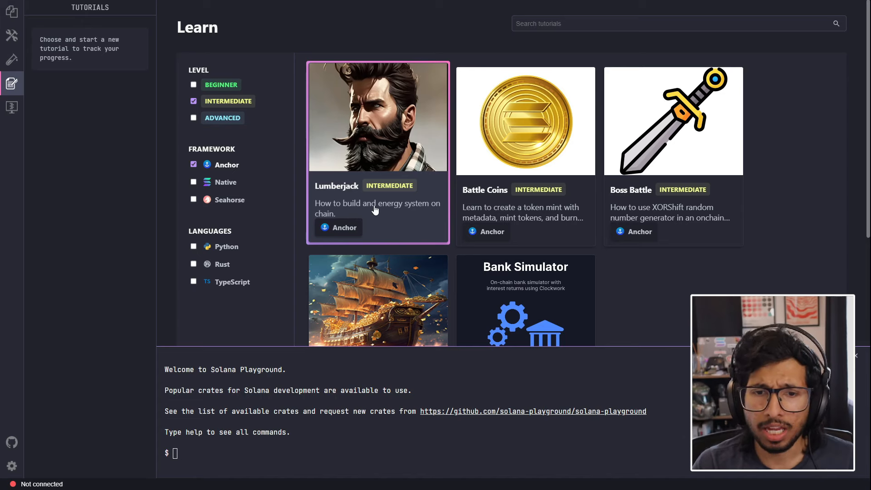
{"action": "mouse_move", "coordinate": [216, 84]}
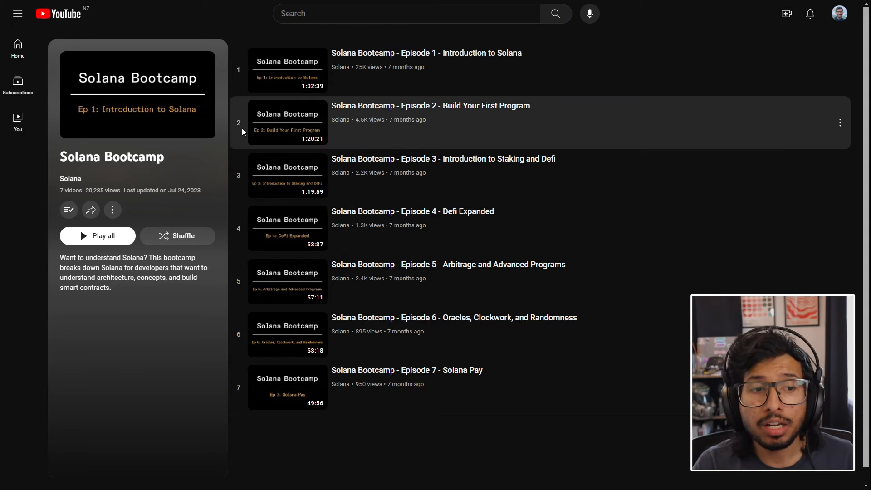
{"action": "mouse_move", "coordinate": [216, 170]}
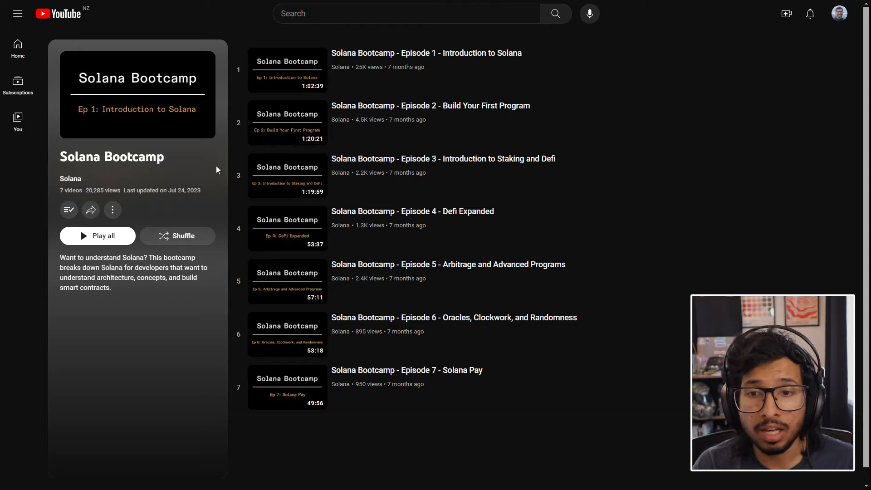
{"action": "mouse_move", "coordinate": [486, 280]}
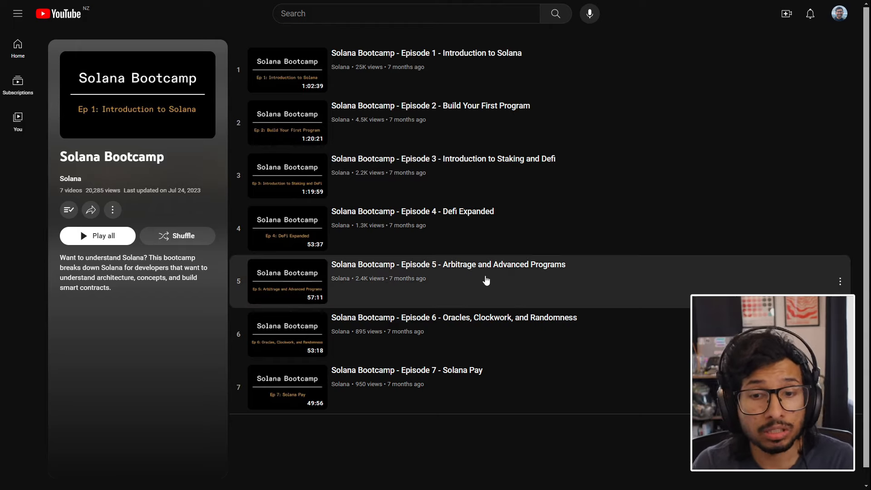
{"action": "mouse_move", "coordinate": [476, 333]}
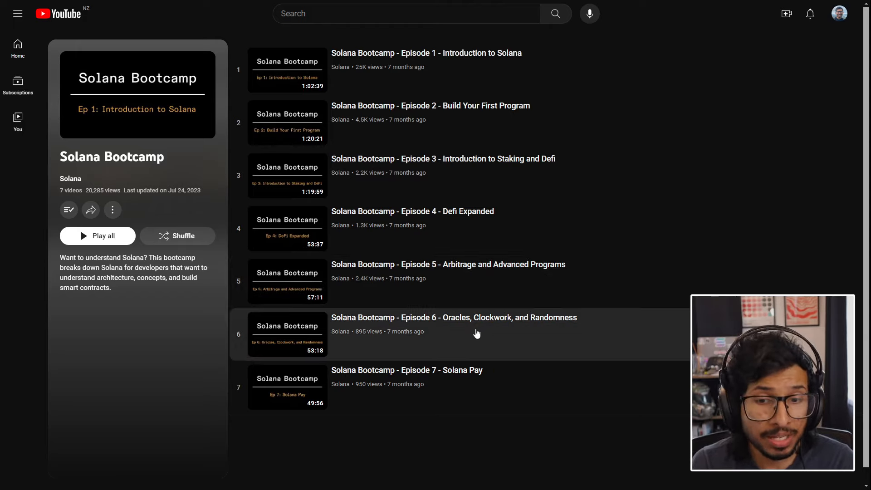
{"action": "mouse_move", "coordinate": [472, 328]}
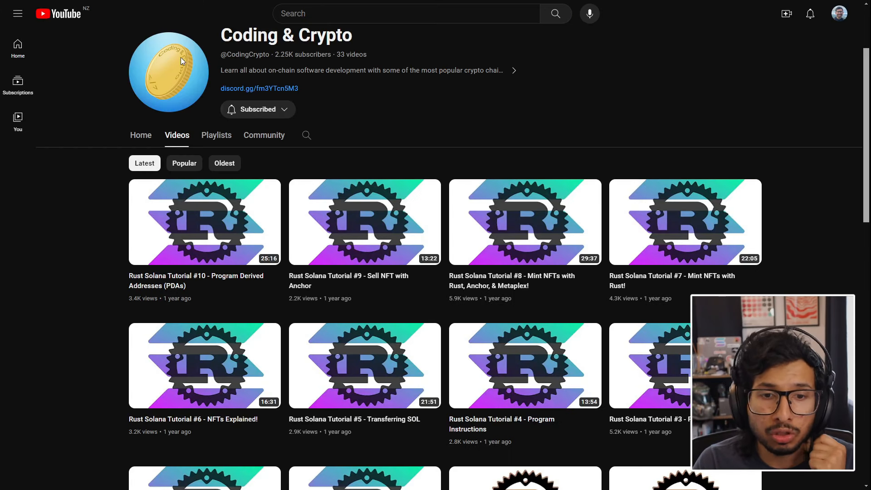
{"action": "scroll", "scroll_direction": "down", "scroll_amount": 3}
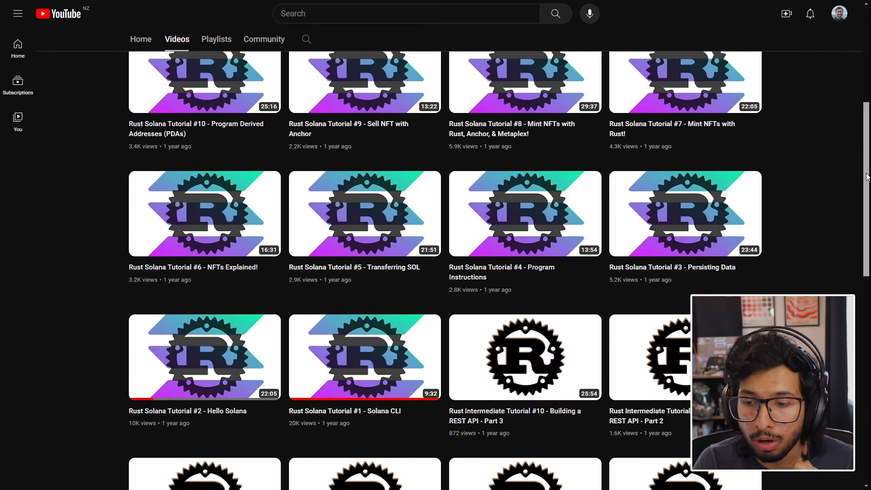
{"action": "mouse_move", "coordinate": [155, 254]}
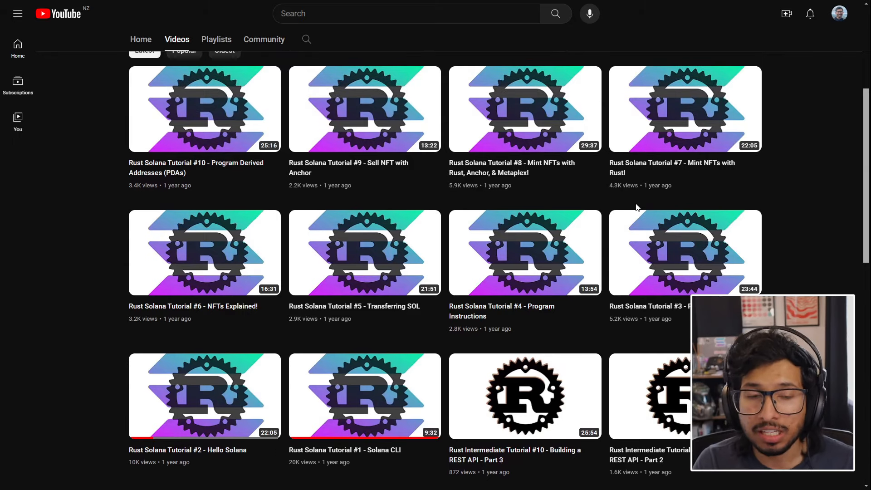
{"action": "mouse_move", "coordinate": [149, 114]}
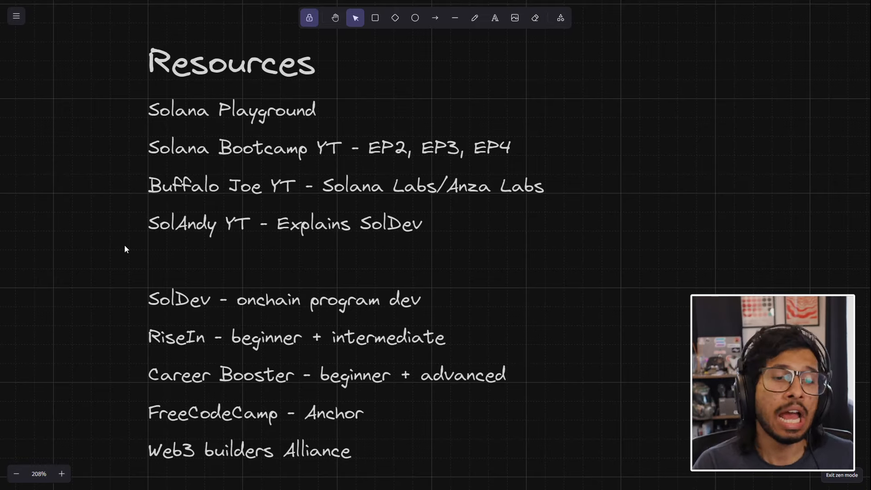
{"action": "mouse_move", "coordinate": [389, 254]}
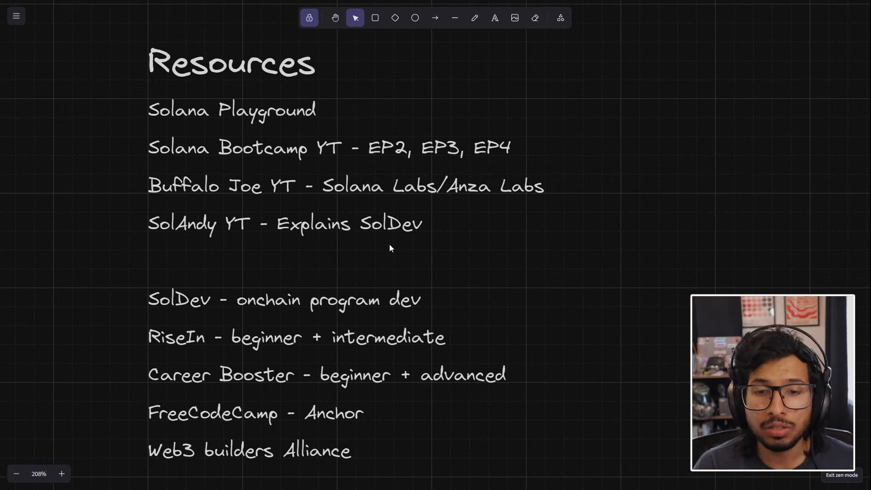
{"action": "mouse_move", "coordinate": [454, 325]}
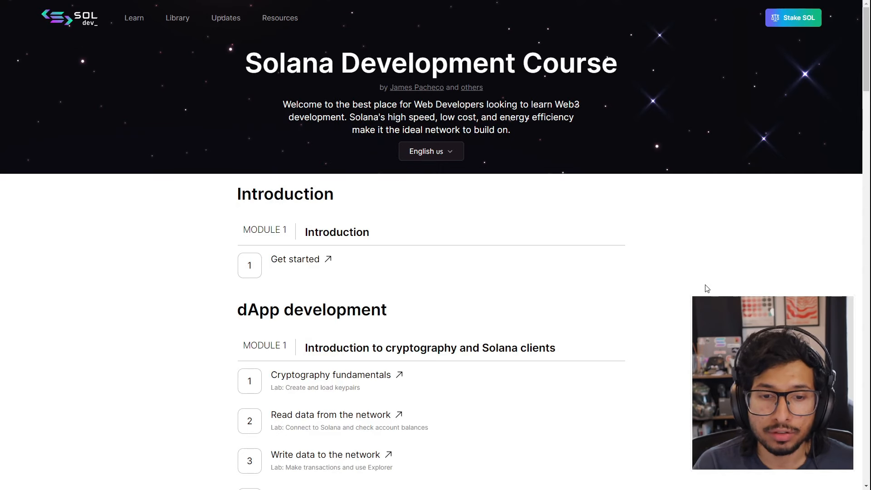
{"action": "mouse_move", "coordinate": [331, 375]}
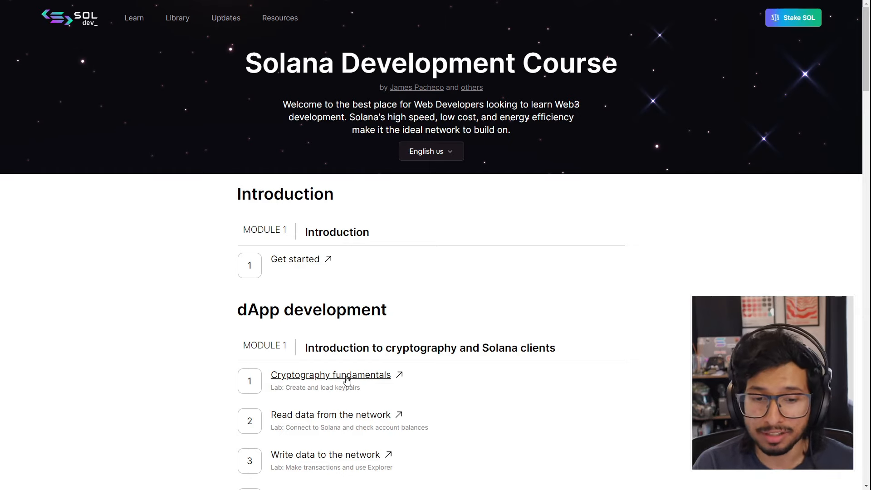
{"action": "mouse_move", "coordinate": [341, 364]}
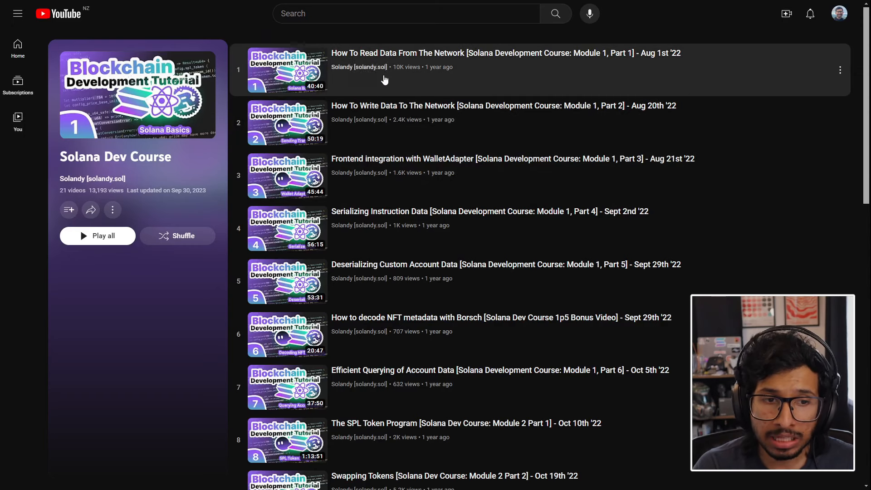
Scroll through the Solana Dev Course playlist and return to the Resources list
{"action": "scroll", "scroll_direction": "down", "scroll_amount": 3}
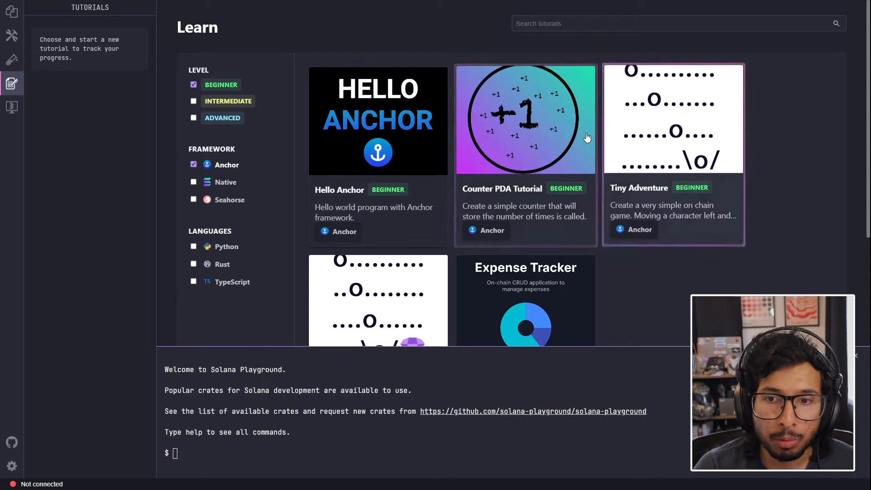
{"action": "scroll", "scroll_direction": "down", "scroll_amount": 3}
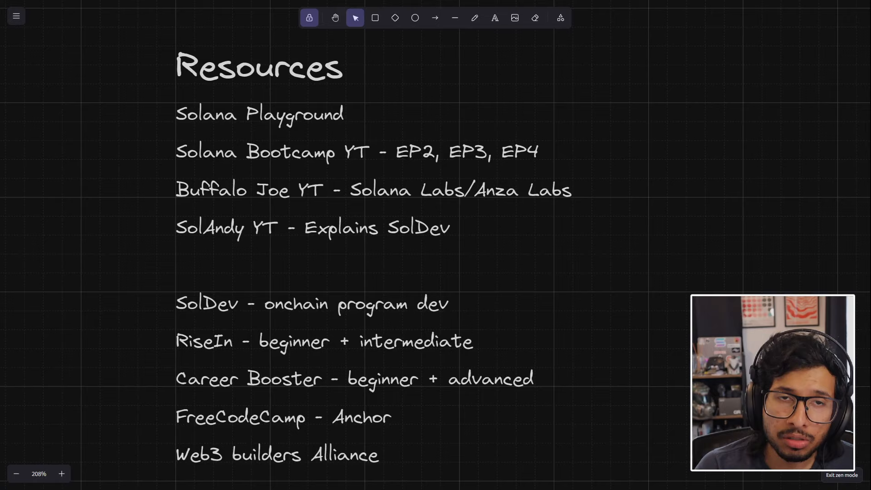
Scroll down to the github.com/solana-developers/program-examples link below Resources
{"action": "scroll", "scroll_direction": "down", "scroll_amount": 3}
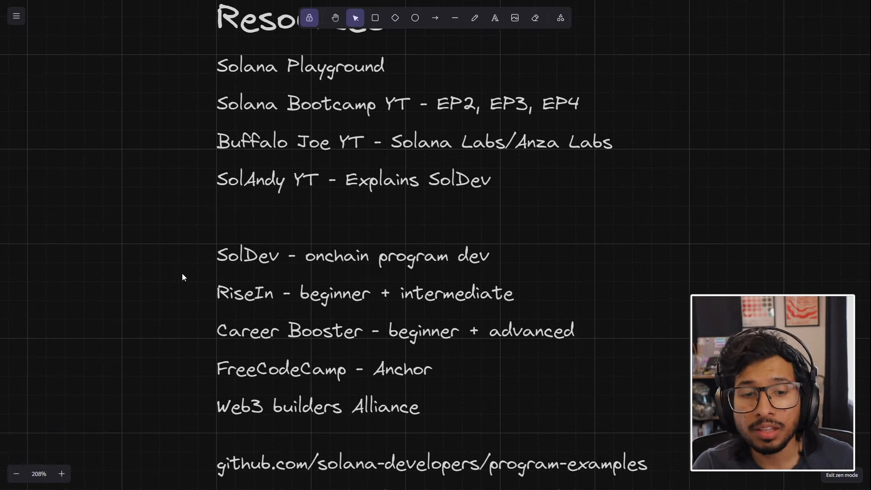
{"action": "mouse_move", "coordinate": [206, 311]}
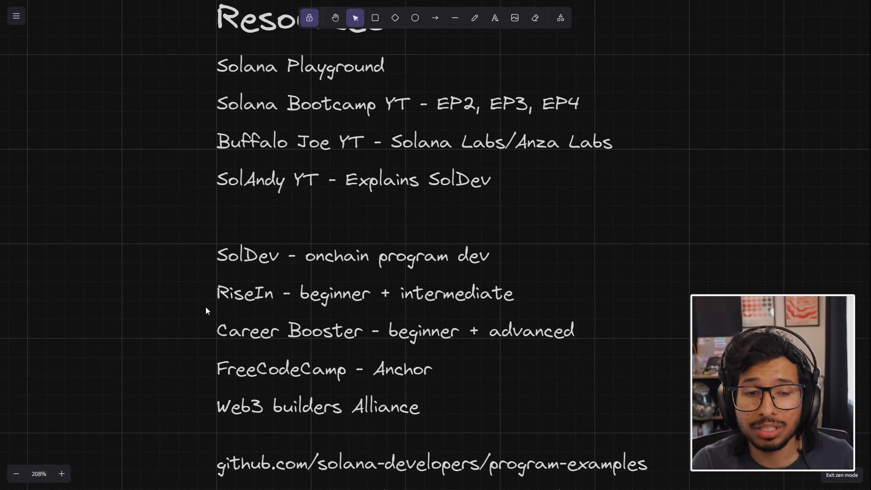
{"action": "scroll", "scroll_direction": "down", "scroll_amount": 3}
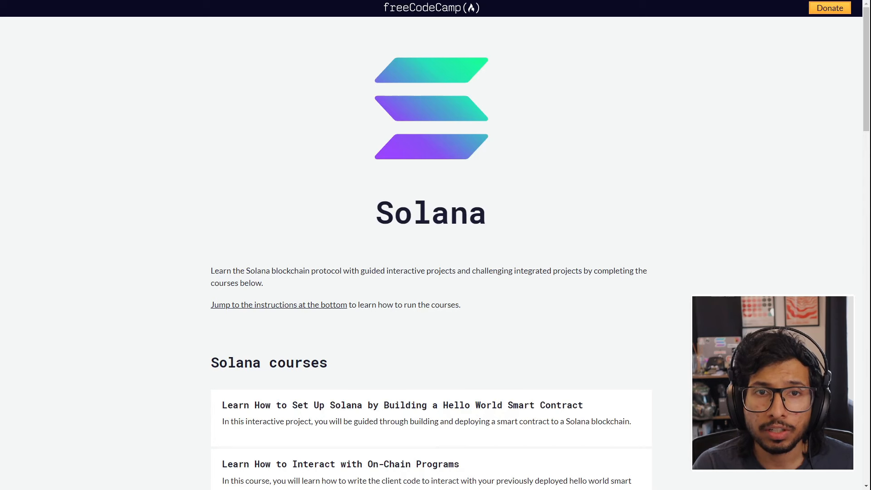
Scroll the freeCodeCamp Solana page listing the Hello World and on-chain program courses
{"action": "scroll", "scroll_direction": "down", "scroll_amount": 3}
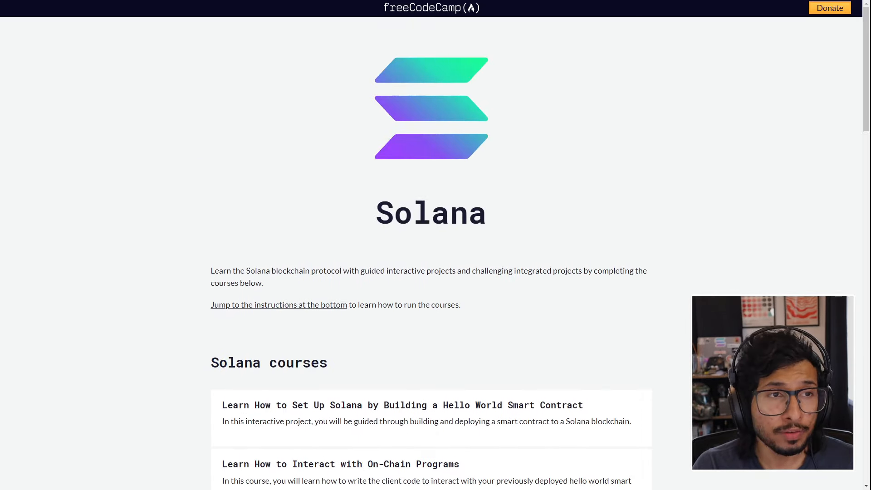
{"action": "mouse_move", "coordinate": [372, 357]}
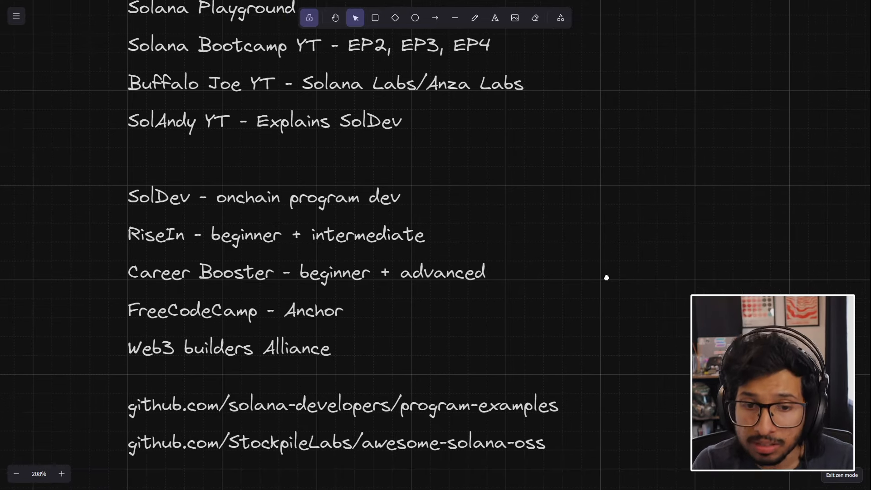
{"action": "mouse_move", "coordinate": [607, 281]}
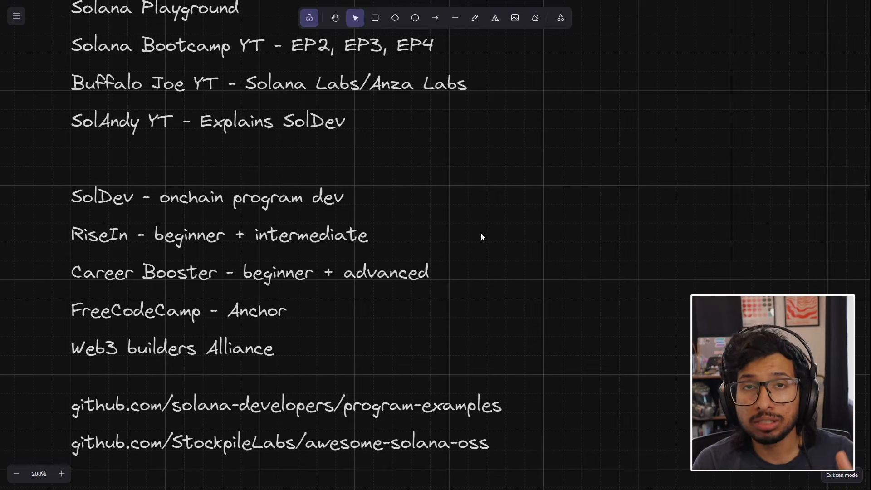
Scroll down to show the StockpileLabs/awesome-solana-oss link below program-examples
{"action": "scroll", "scroll_direction": "down", "scroll_amount": 3}
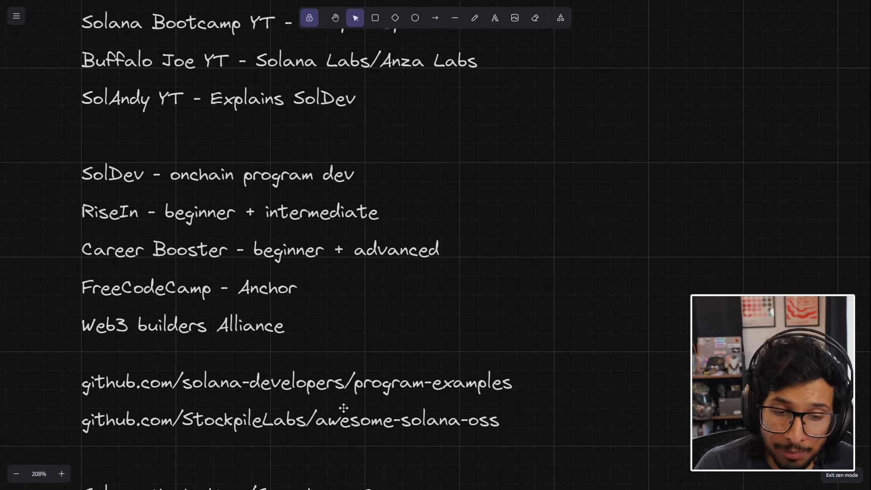
{"action": "mouse_move", "coordinate": [397, 60]}
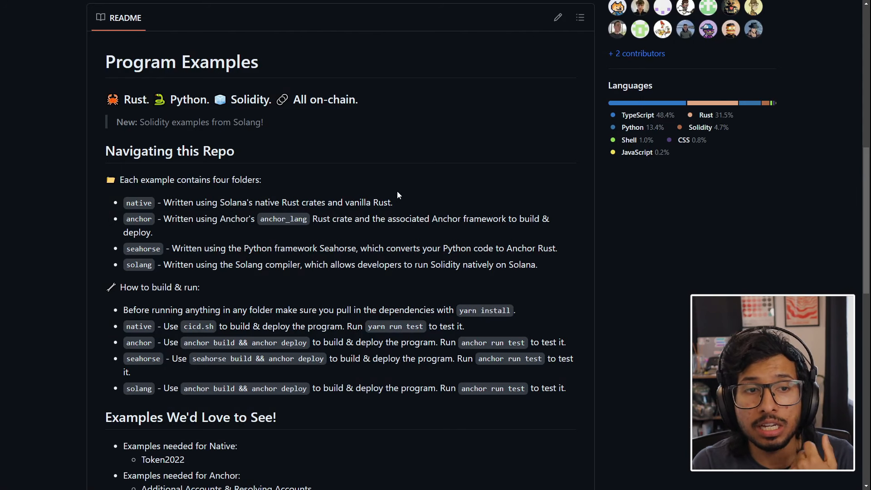
Scroll through the program-examples repository's folder list and README
{"action": "scroll", "scroll_direction": "down", "scroll_amount": 3}
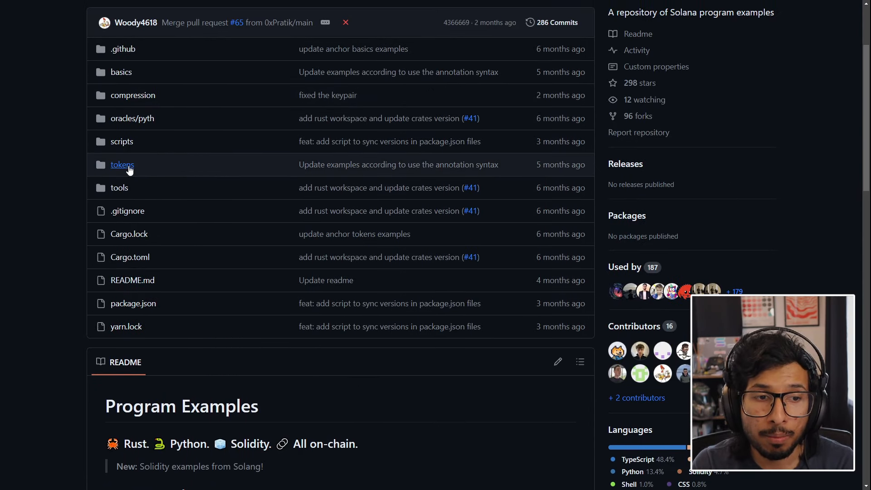
{"action": "mouse_move", "coordinate": [132, 95]}
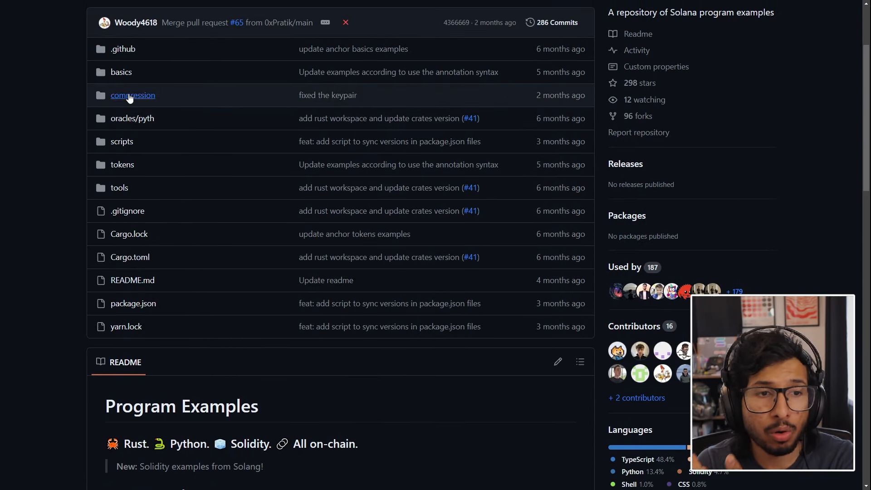
{"action": "mouse_move", "coordinate": [135, 147]}
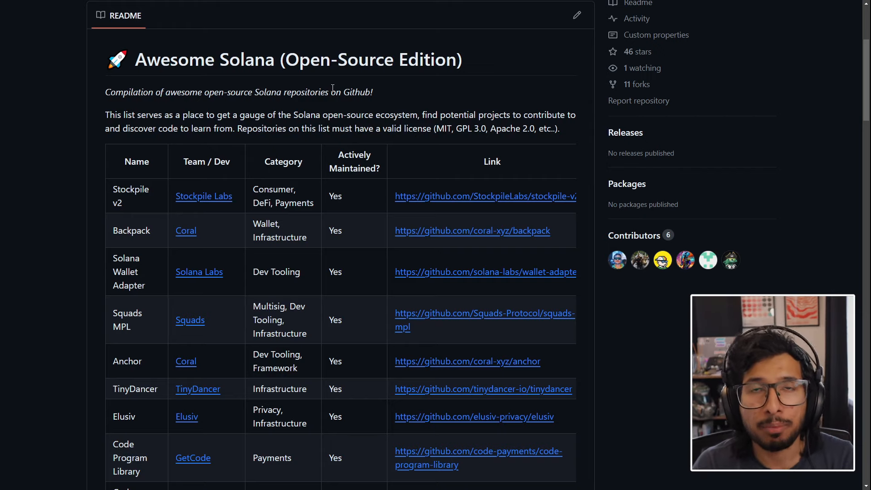
Scroll down through the awesome-solana-oss README table of Solana repositories
{"action": "scroll", "scroll_direction": "down", "scroll_amount": 3}
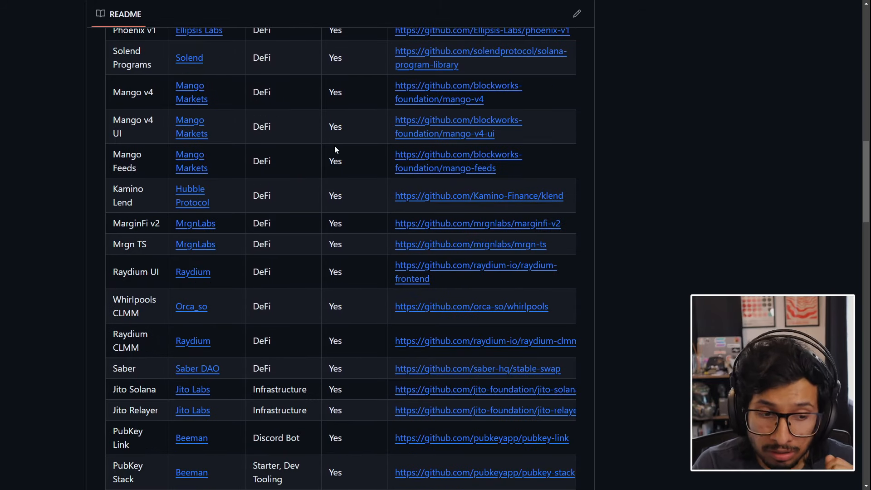
{"action": "scroll", "scroll_direction": "down", "scroll_amount": 3}
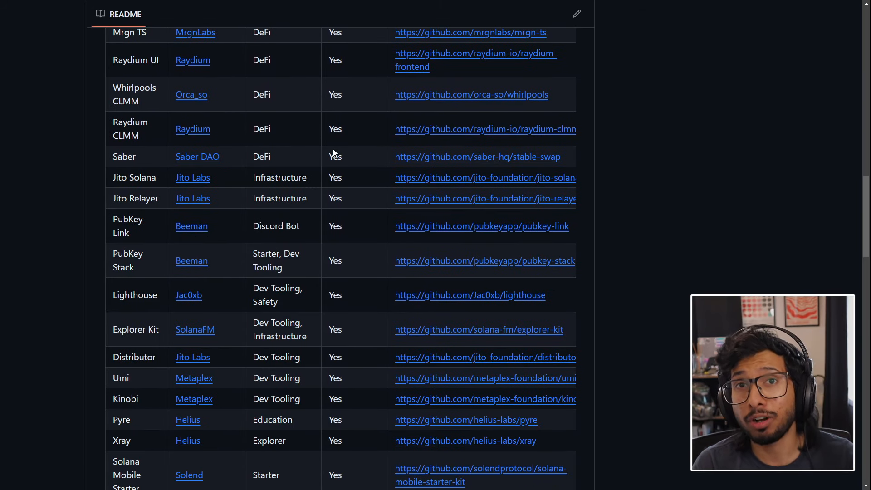
{"action": "scroll", "scroll_direction": "down", "scroll_amount": 3}
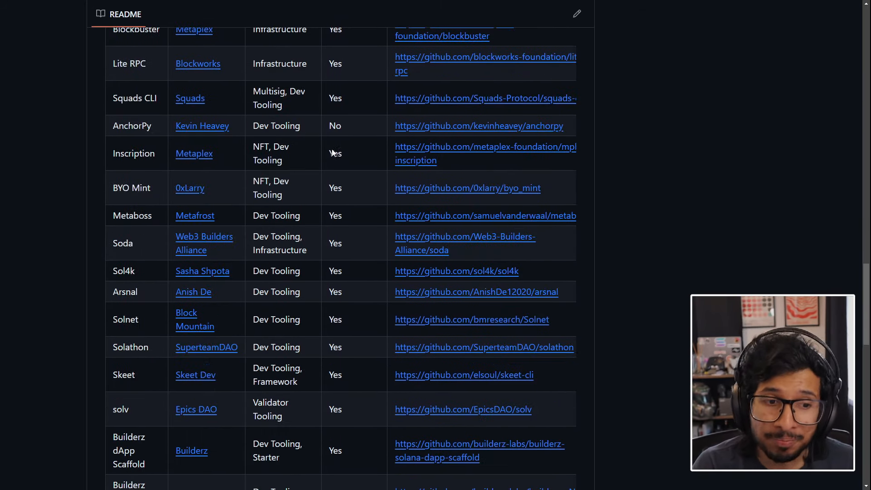
{"action": "scroll", "scroll_direction": "down", "scroll_amount": 3}
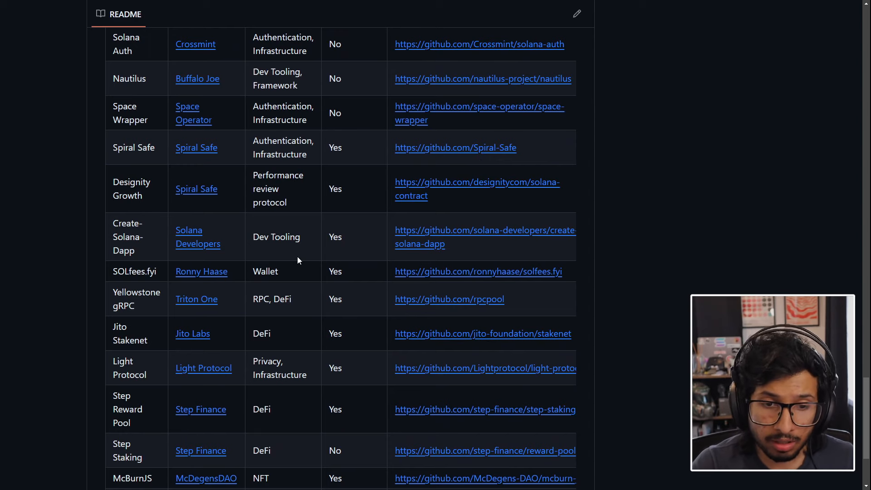
{"action": "scroll", "scroll_direction": "down", "scroll_amount": 3}
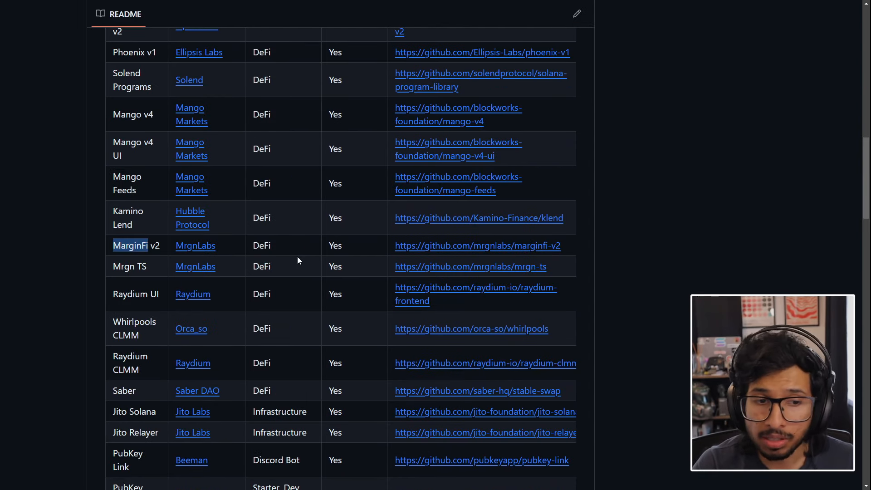
{"action": "mouse_move", "coordinate": [350, 259]}
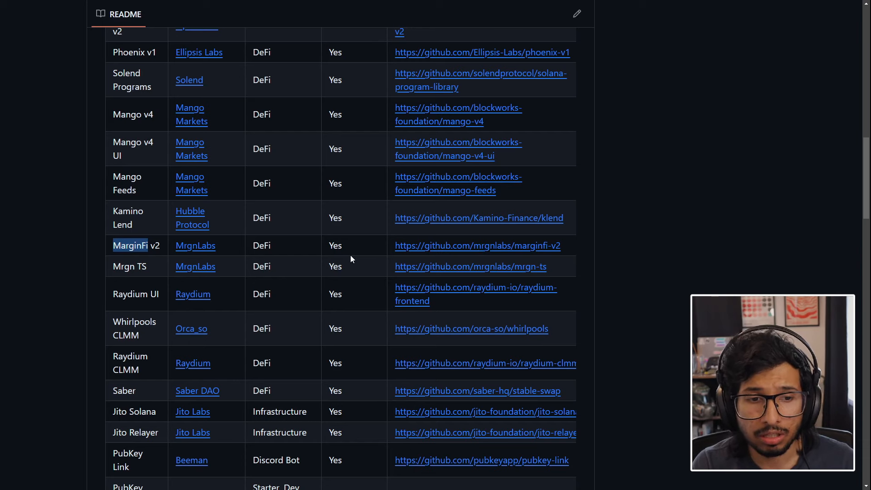
Go back from marginfi-v2 to the awesome-solana-oss README and scroll its projects table
{"action": "left_click", "coordinate": [477, 245]}
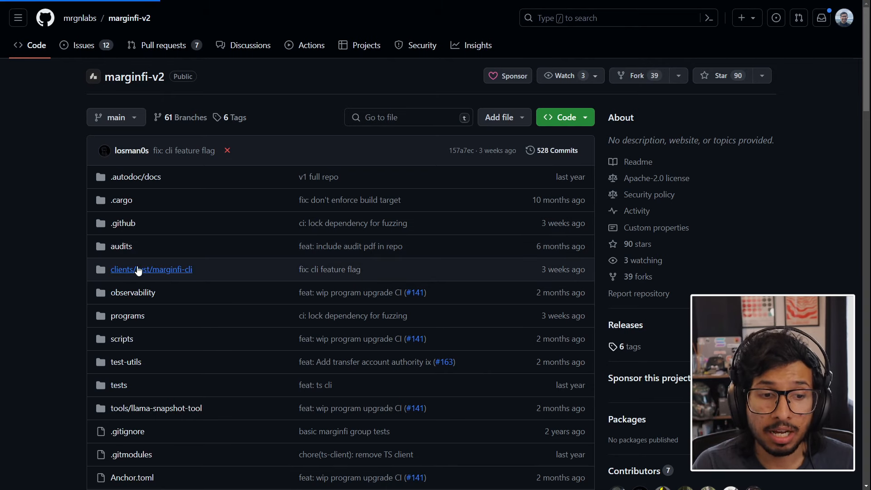
{"action": "mouse_move", "coordinate": [9, 277]}
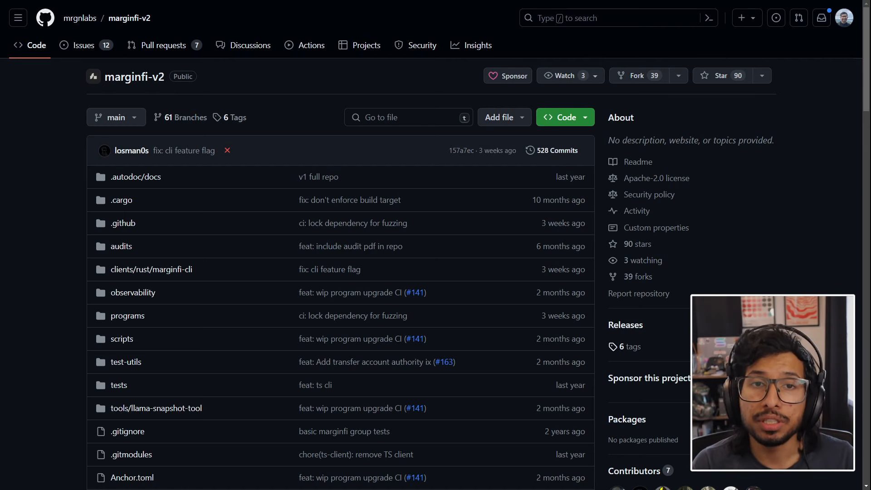
{"action": "scroll", "scroll_direction": "down", "scroll_amount": 3}
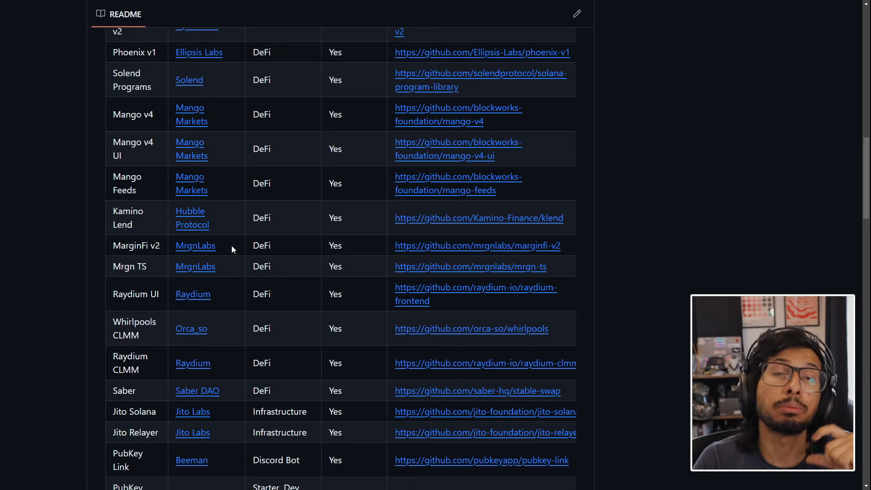
{"action": "mouse_move", "coordinate": [235, 240]}
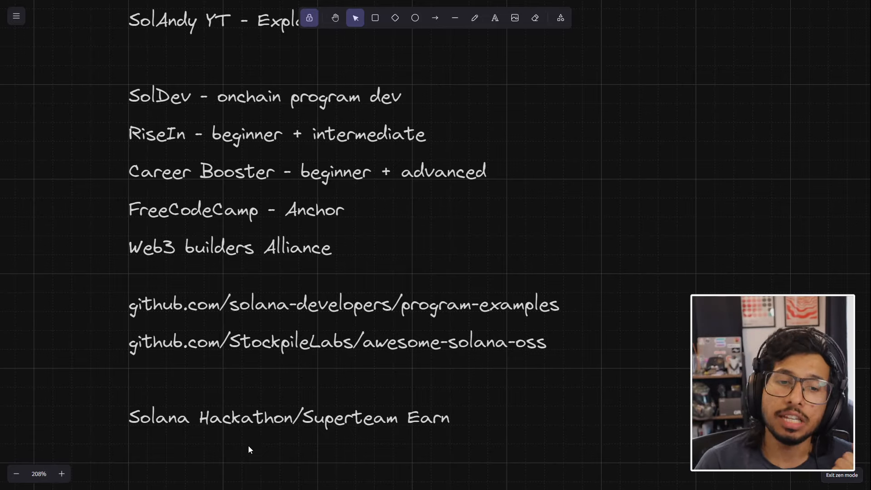
Zoom out and pan the board to center the full Resources list
{"action": "scroll", "scroll_direction": "down", "scroll_amount": 3}
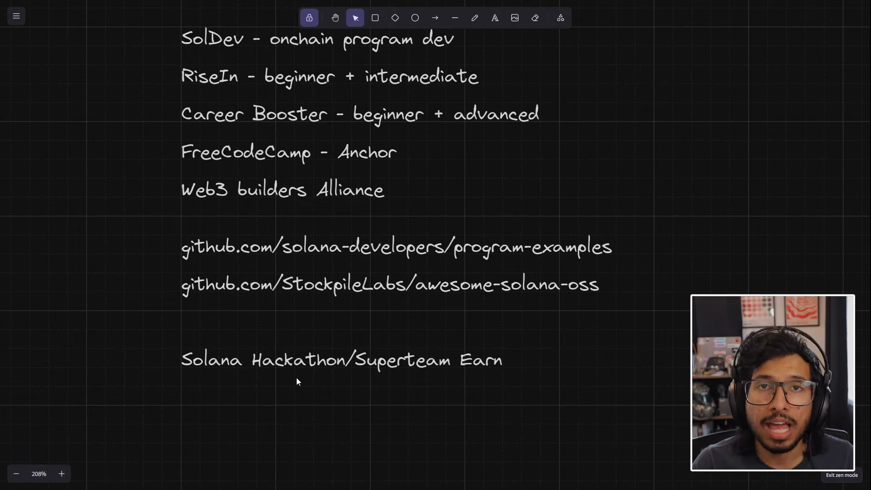
{"action": "scroll", "scroll_direction": "down", "scroll_amount": 3}
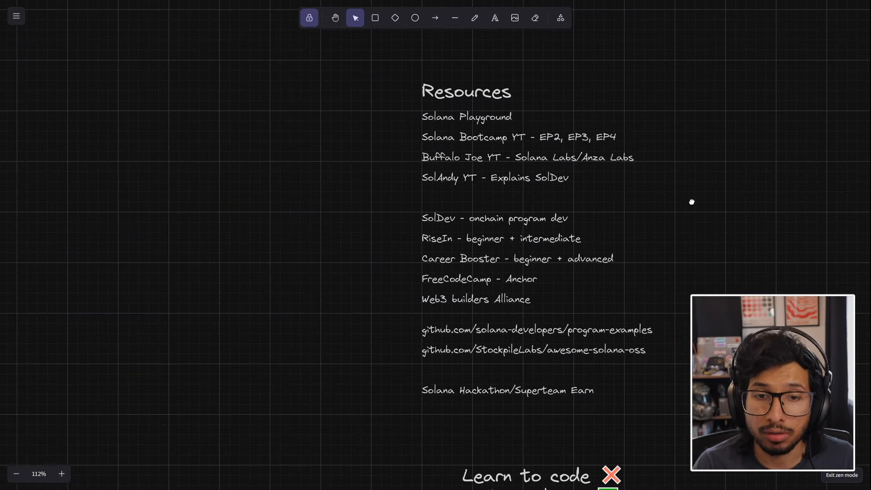
{"action": "left_click_drag", "start_coordinate": [692, 201], "coordinate": [564, 257]}
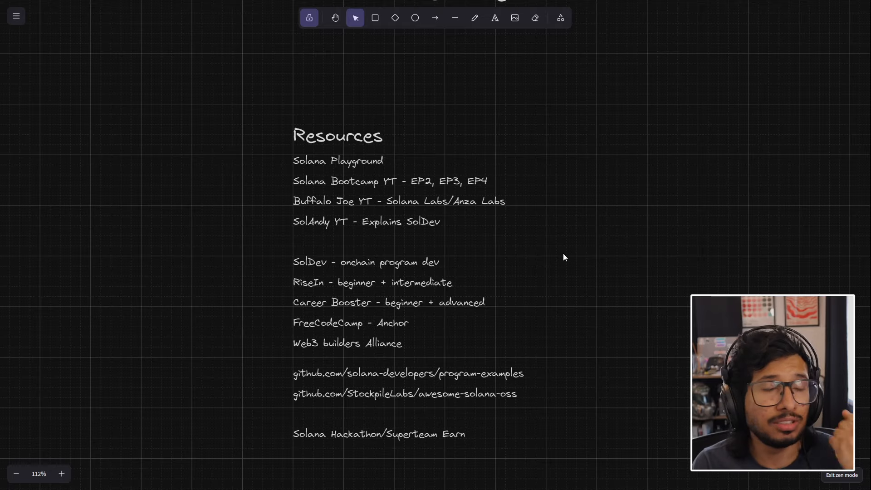
{"action": "mouse_move", "coordinate": [569, 227]}
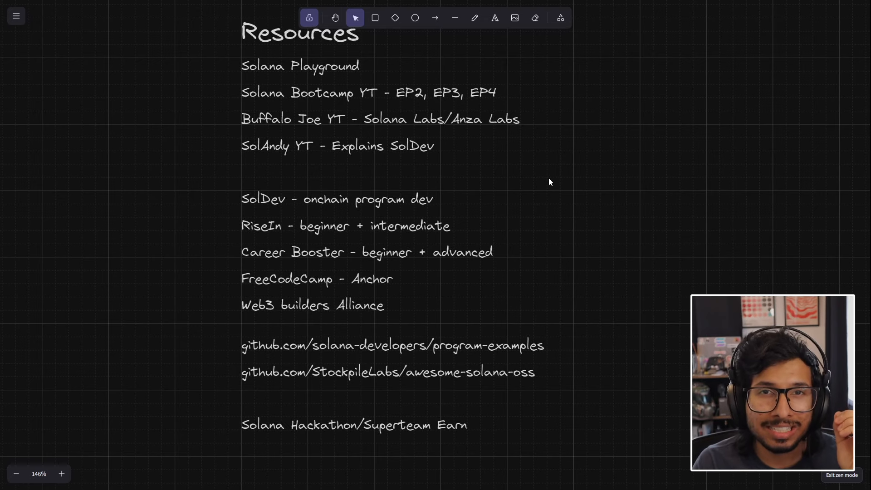
Scroll down to the 'Learn to code' cross and 'Code to learn' tick note
{"action": "scroll", "scroll_direction": "down", "scroll_amount": 3}
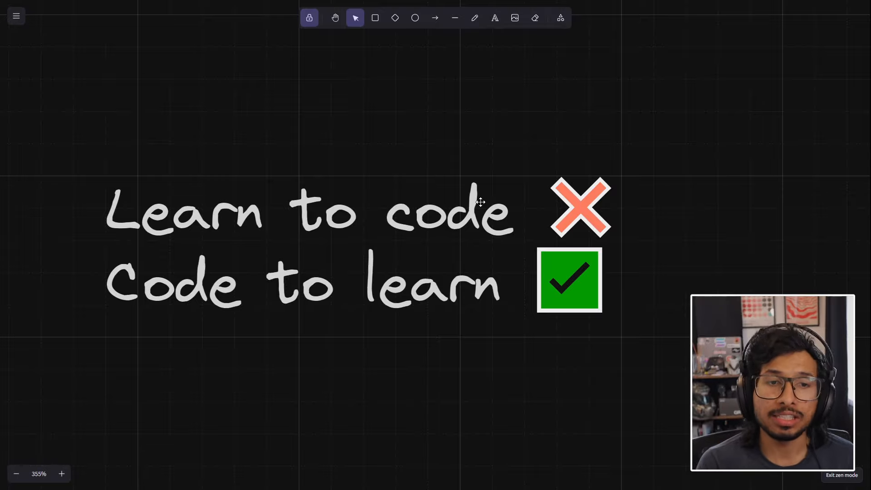
{"action": "mouse_move", "coordinate": [621, 314]}
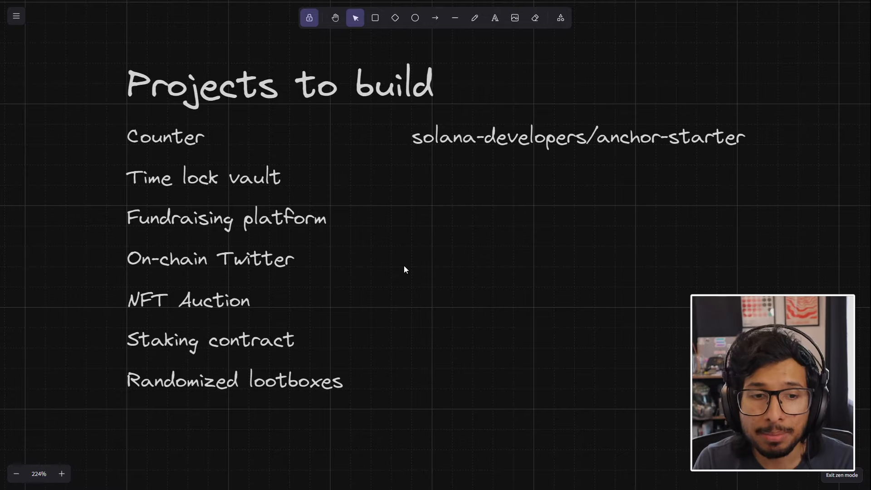
{"action": "mouse_move", "coordinate": [434, 336]}
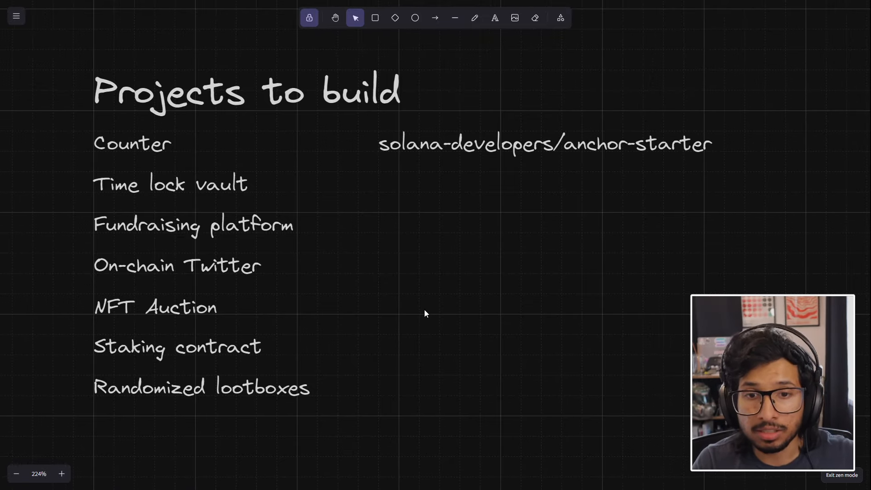
{"action": "mouse_move", "coordinate": [572, 155]}
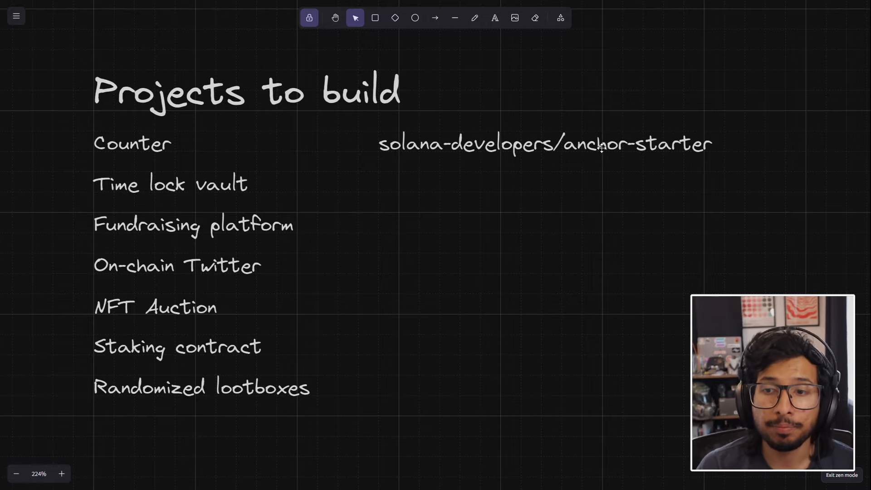
{"action": "mouse_move", "coordinate": [151, 145]}
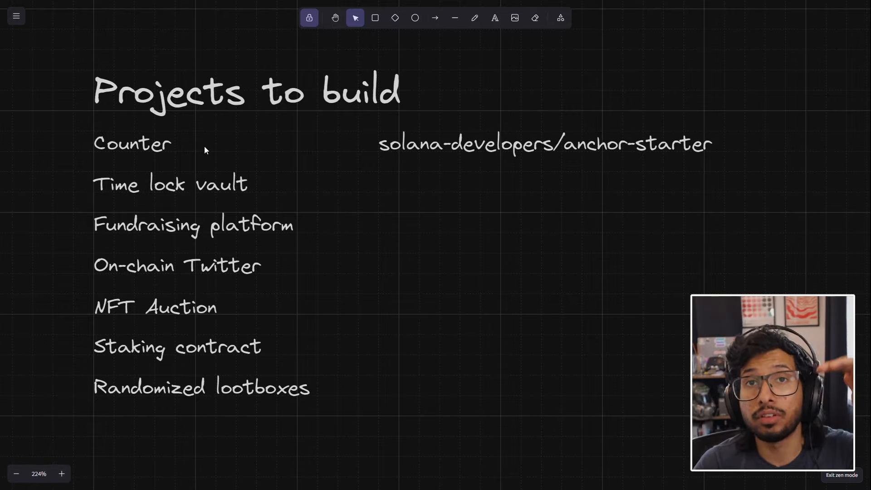
{"action": "mouse_move", "coordinate": [292, 159]}
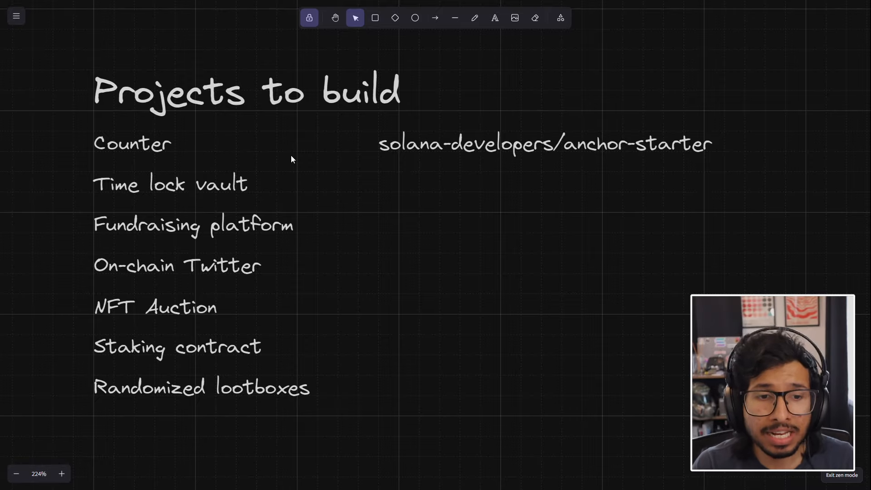
{"action": "mouse_move", "coordinate": [355, 421]}
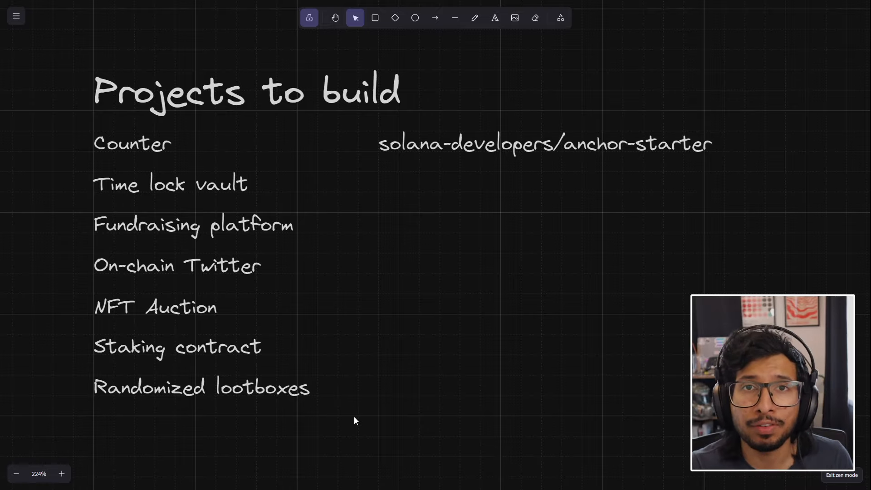
{"action": "mouse_move", "coordinate": [304, 233]}
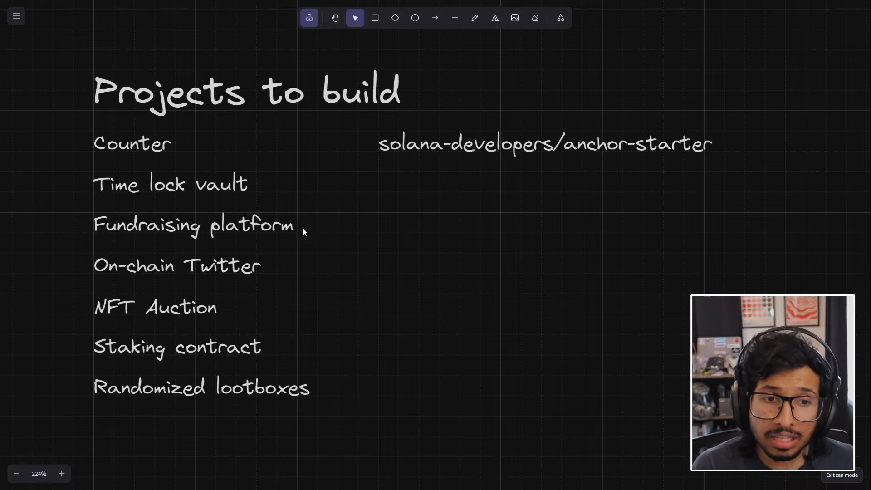
{"action": "mouse_move", "coordinate": [292, 189]}
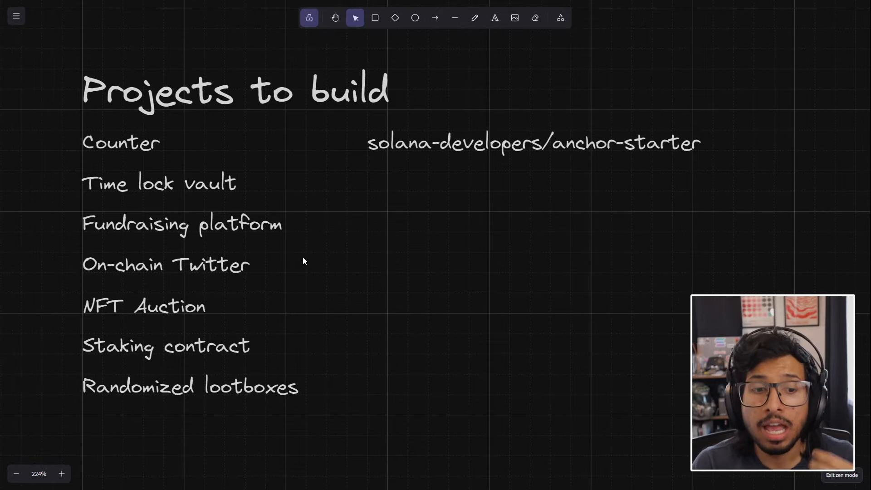
{"action": "mouse_move", "coordinate": [272, 263]}
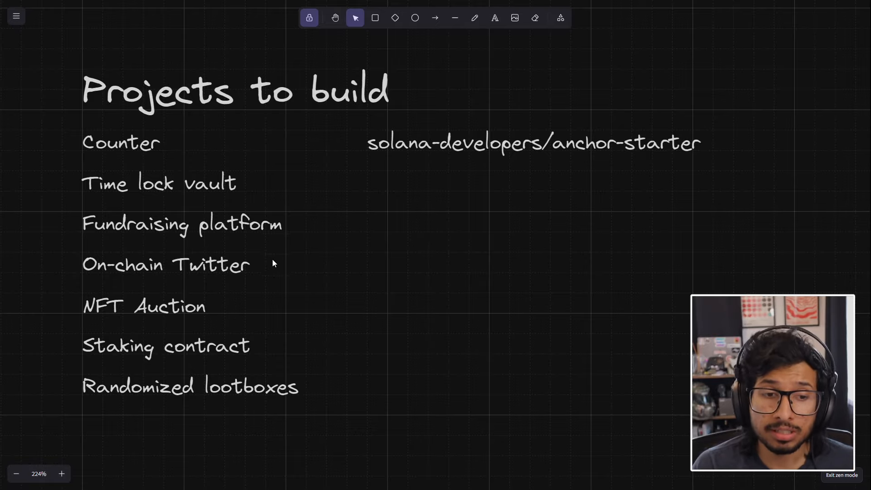
{"action": "mouse_move", "coordinate": [335, 280]}
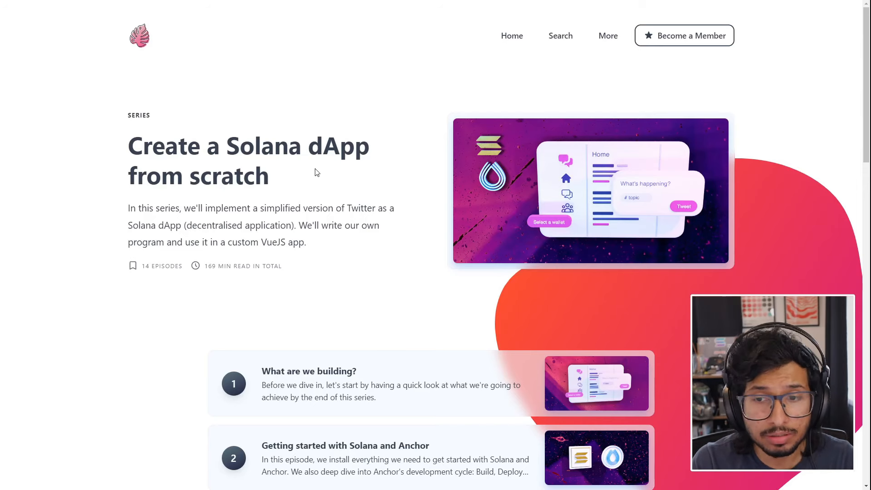
{"action": "mouse_move", "coordinate": [745, 195]}
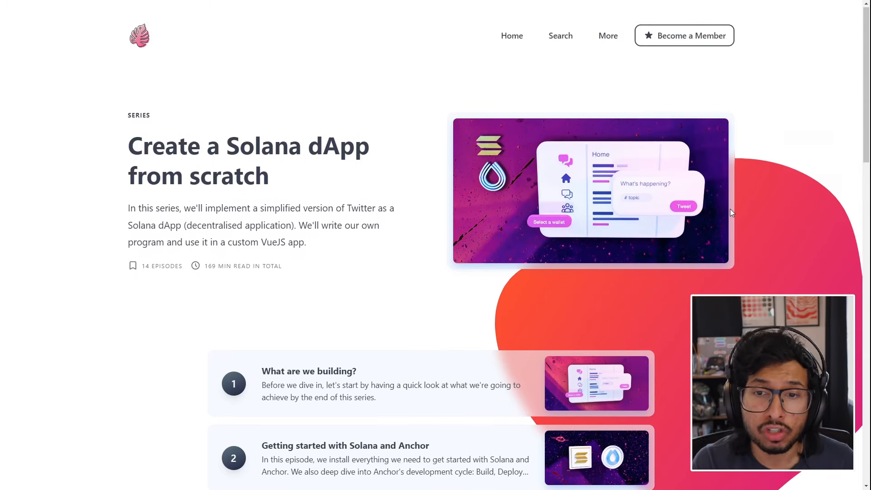
Scroll down to the episode list of the 'Create a Solana dApp from scratch' series
{"action": "scroll", "scroll_direction": "down", "scroll_amount": 3}
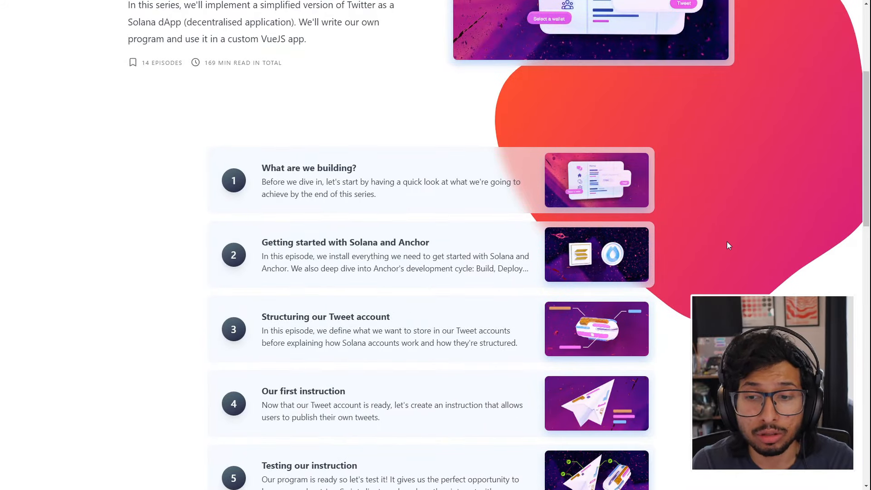
{"action": "mouse_move", "coordinate": [717, 226]}
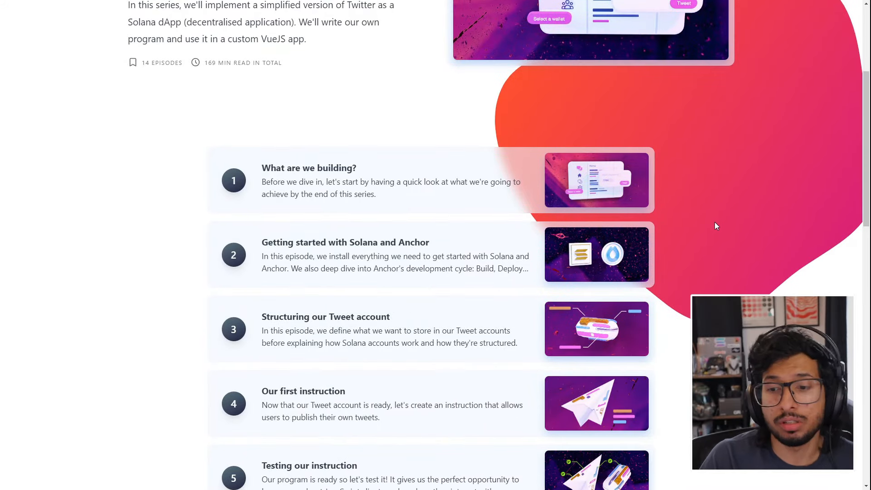
{"action": "scroll", "scroll_direction": "down", "scroll_amount": 3}
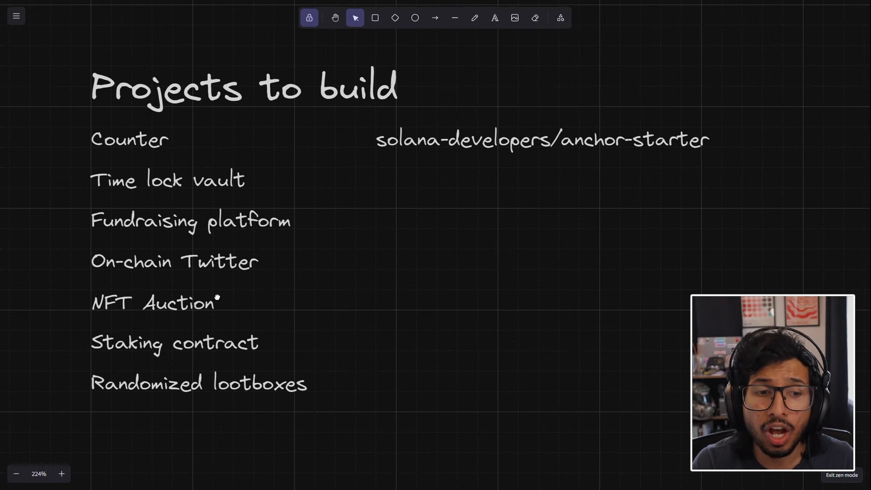
{"action": "mouse_move", "coordinate": [218, 300]}
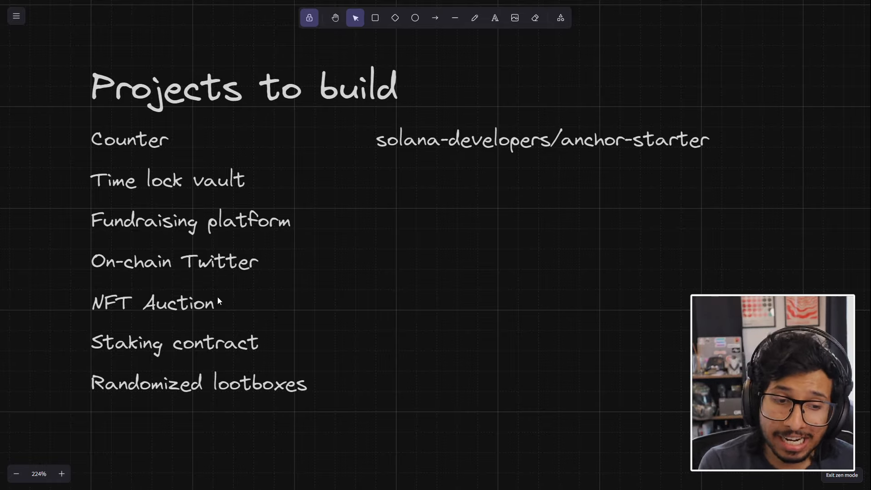
{"action": "mouse_move", "coordinate": [344, 383]}
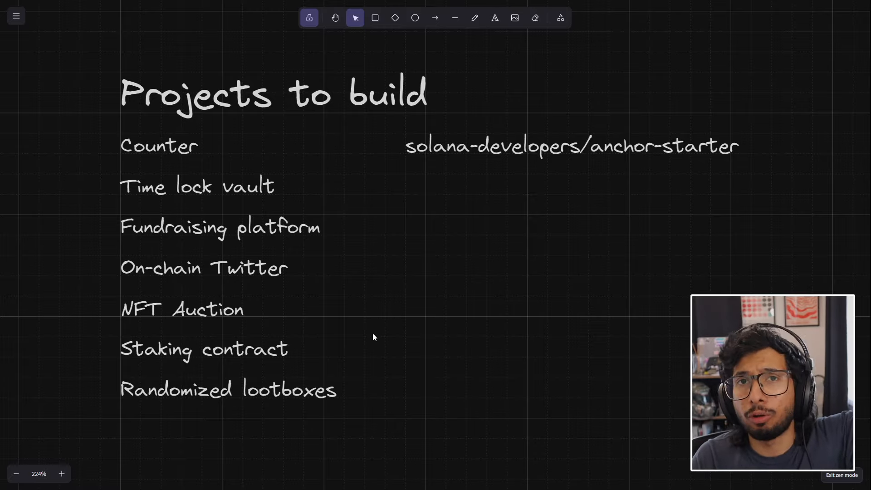
{"action": "mouse_move", "coordinate": [474, 297]}
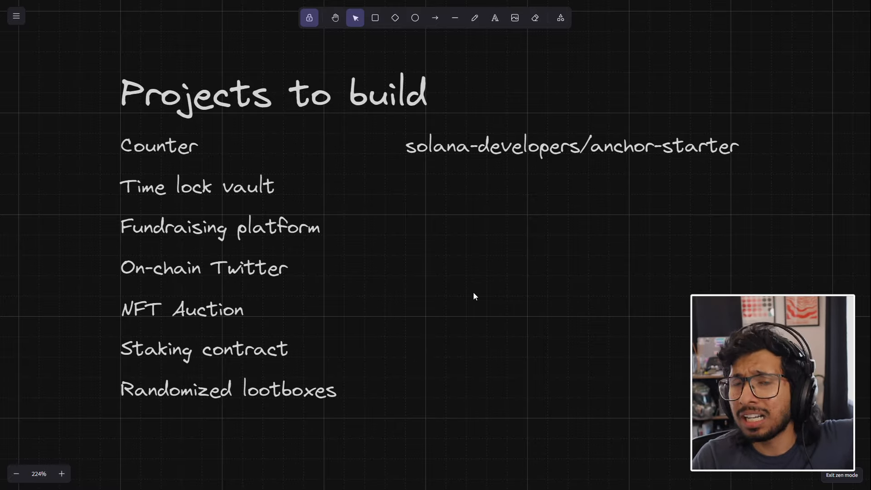